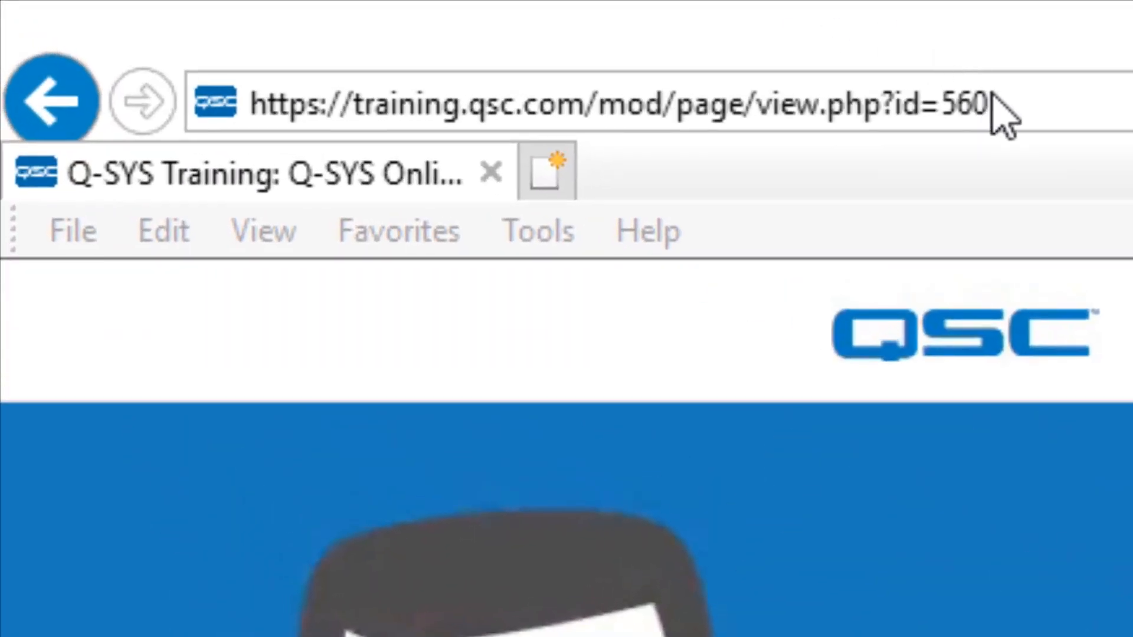
# - Check connected core Core-Training1 and start entering its LAN A address 10.102.100.127 in a browser
pyautogui.click(593, 103)
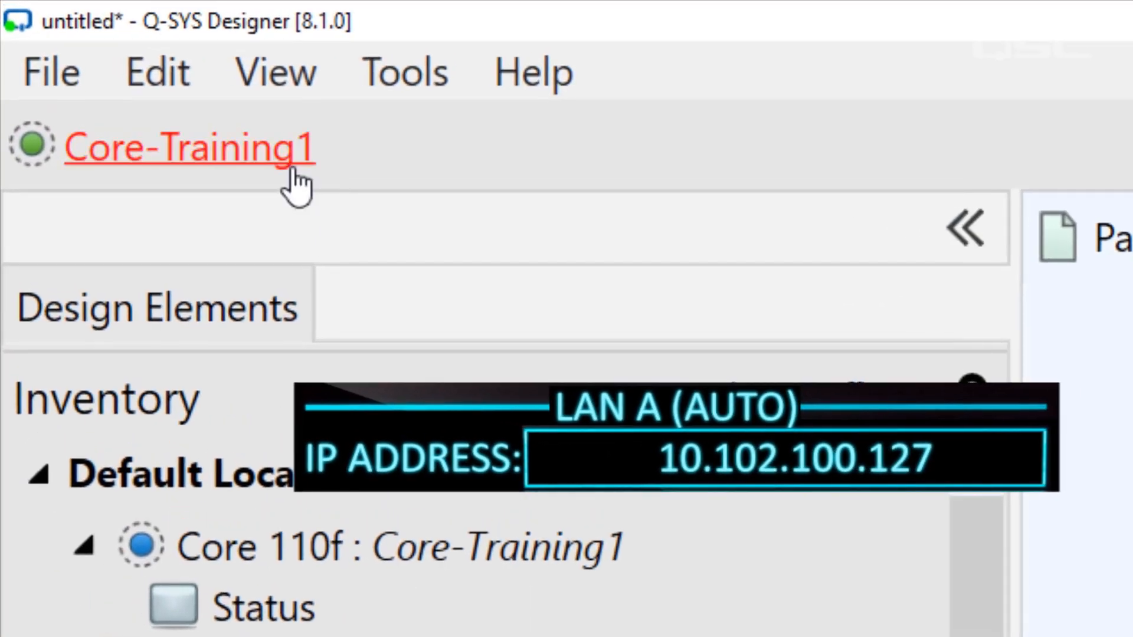
pyautogui.write('10.102.100.127')
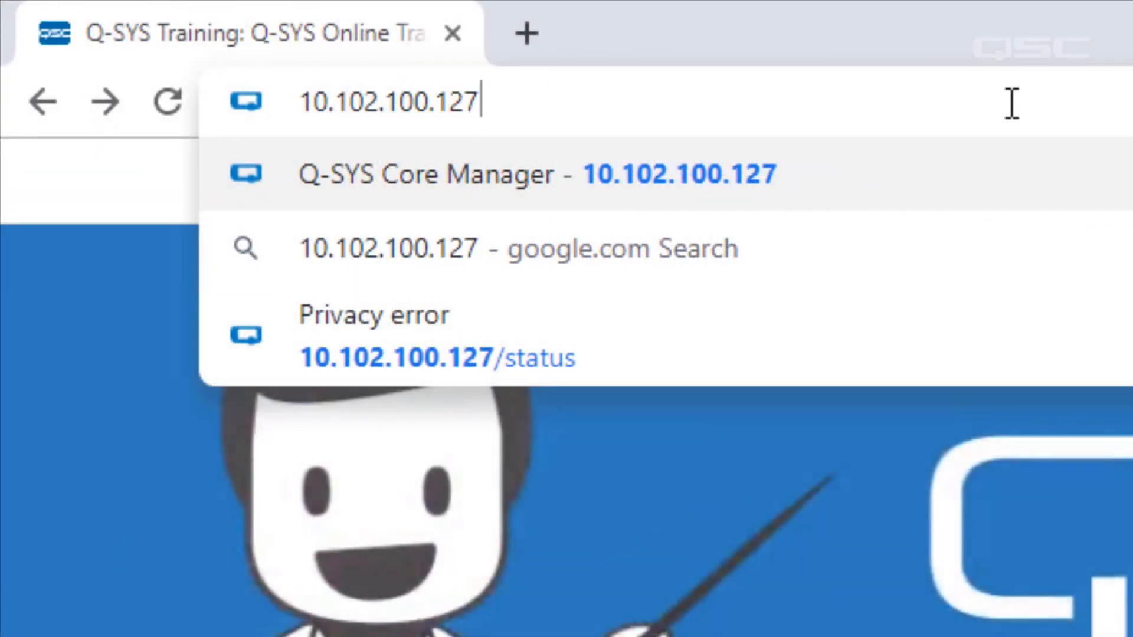
pyautogui.write('https')
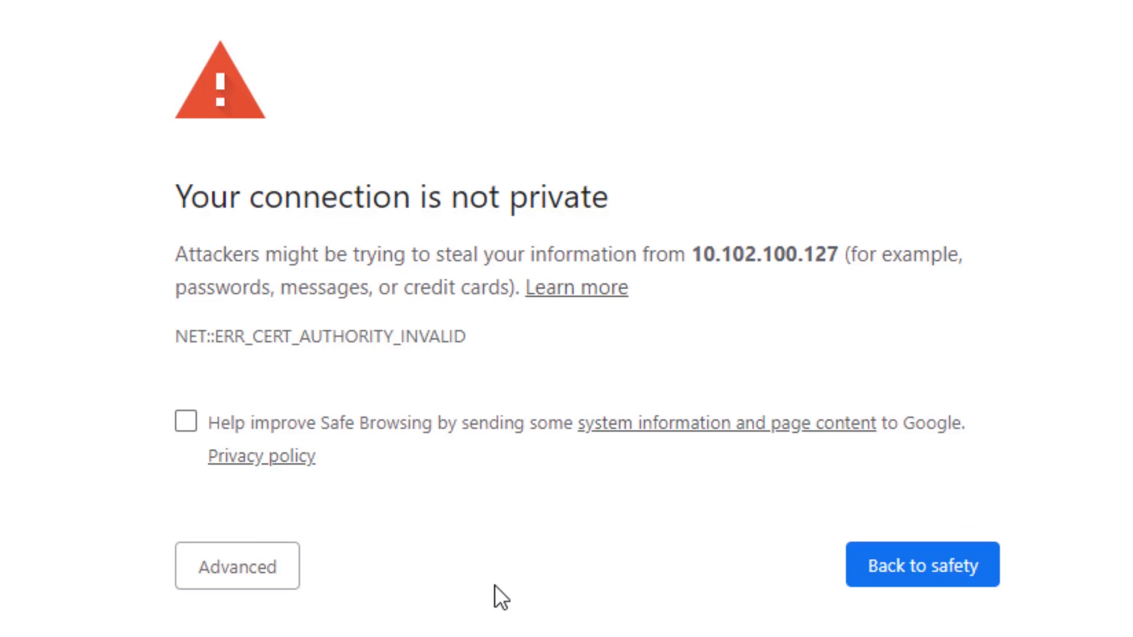
# - Bypass the certificate warning via Advanced, proceeding to 10.102.100.127 (unsafe)
pyautogui.scroll(3)
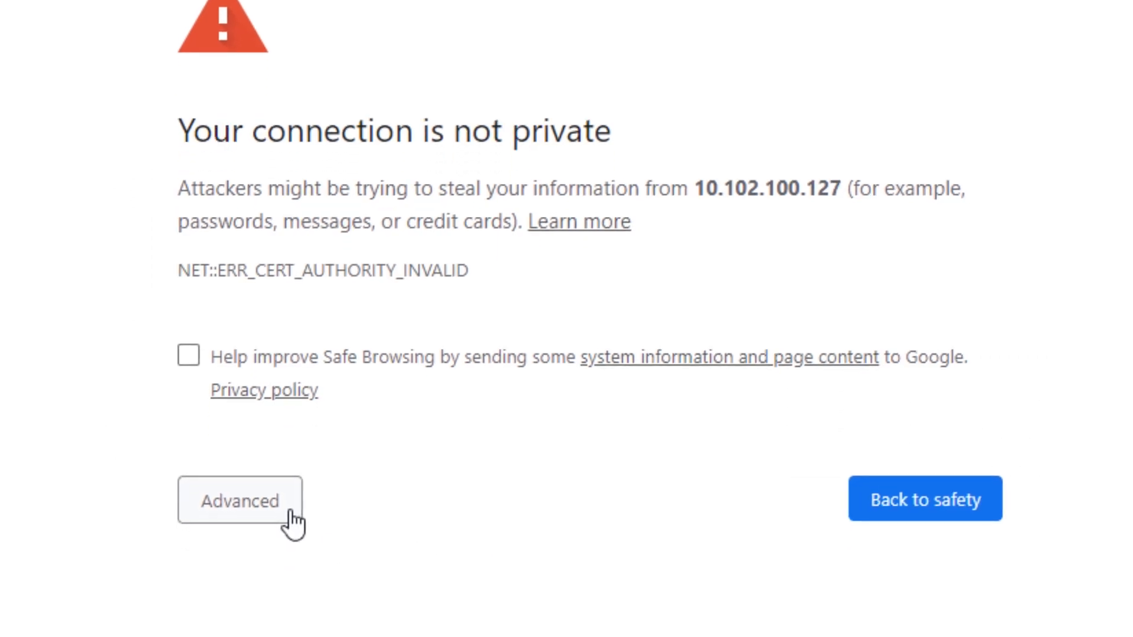
pyautogui.click(239, 501)
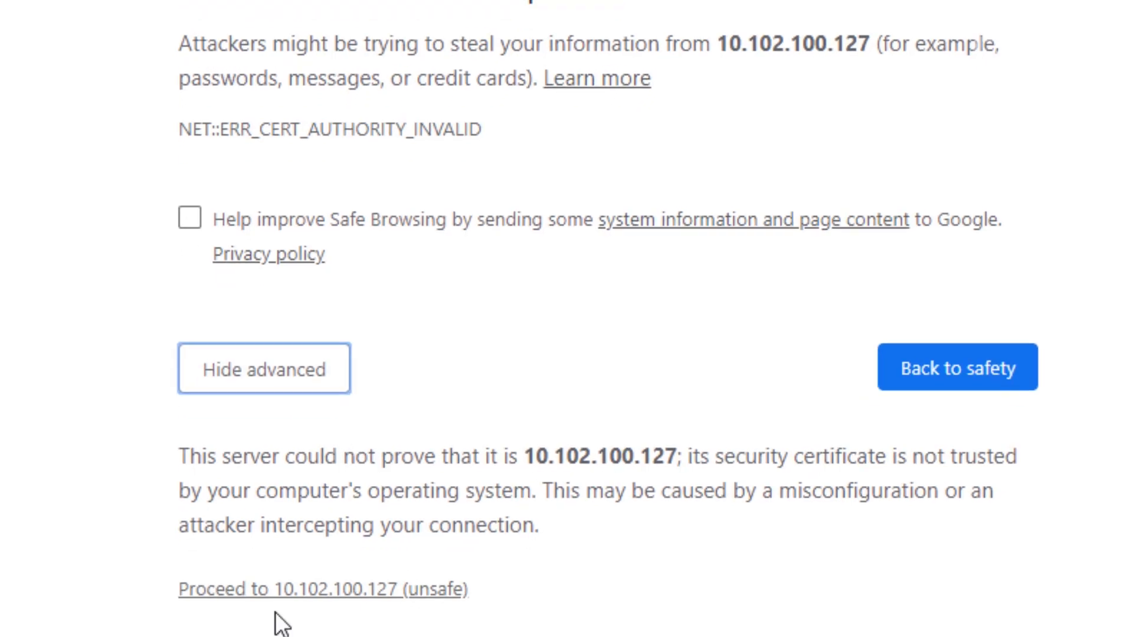
pyautogui.click(322, 589)
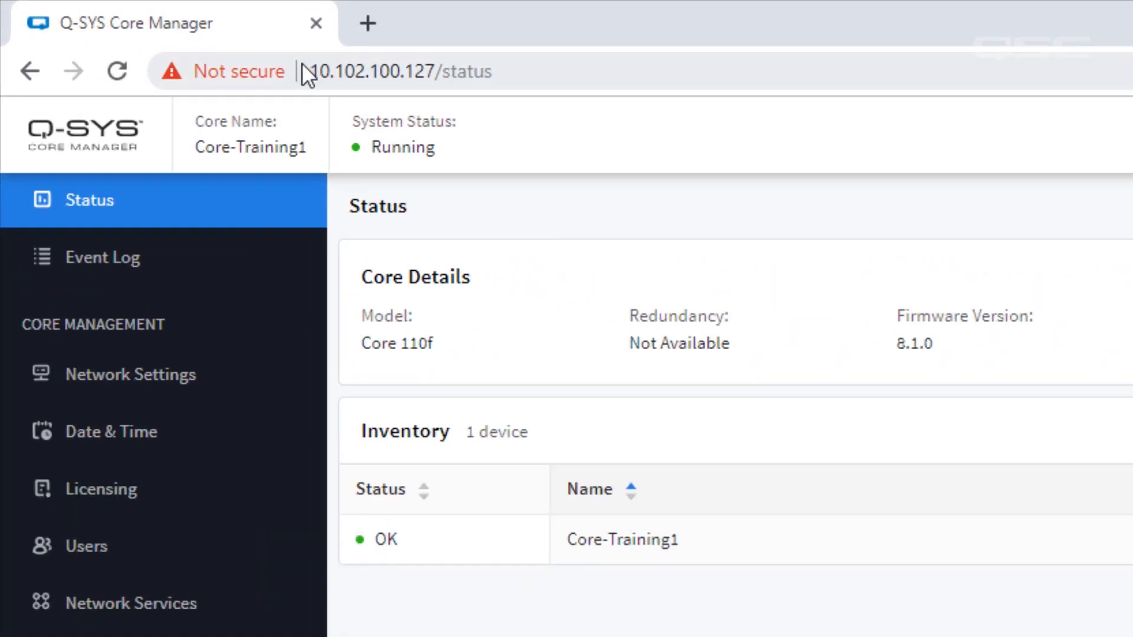
# - Inspect the 'Not secure' site info and close the certificate details
pyautogui.click(238, 71)
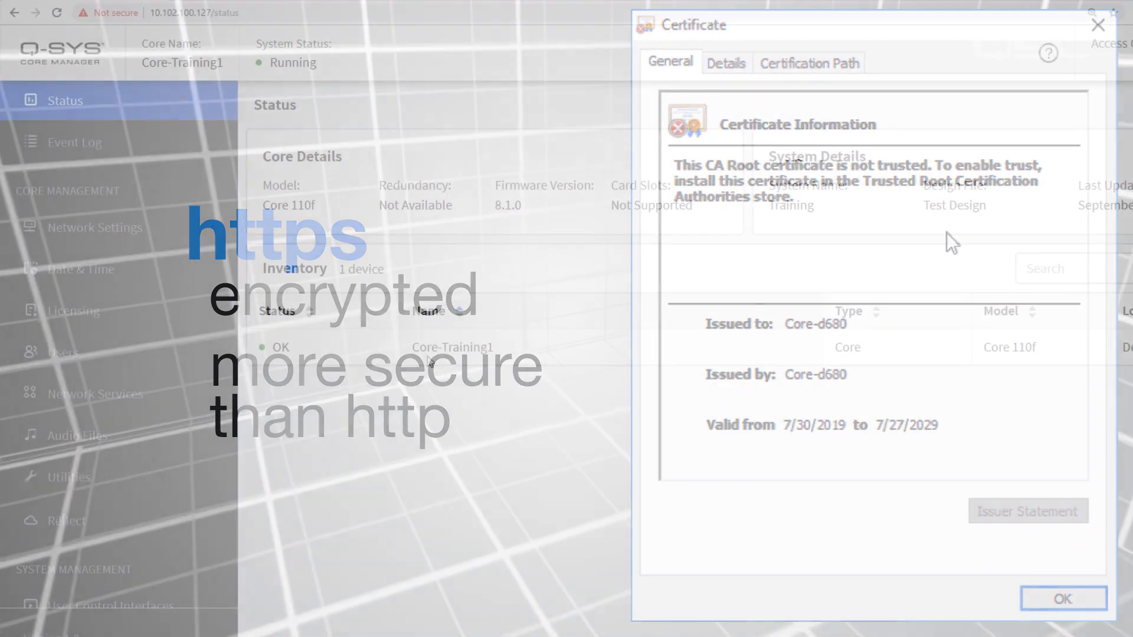
pyautogui.click(1062, 599)
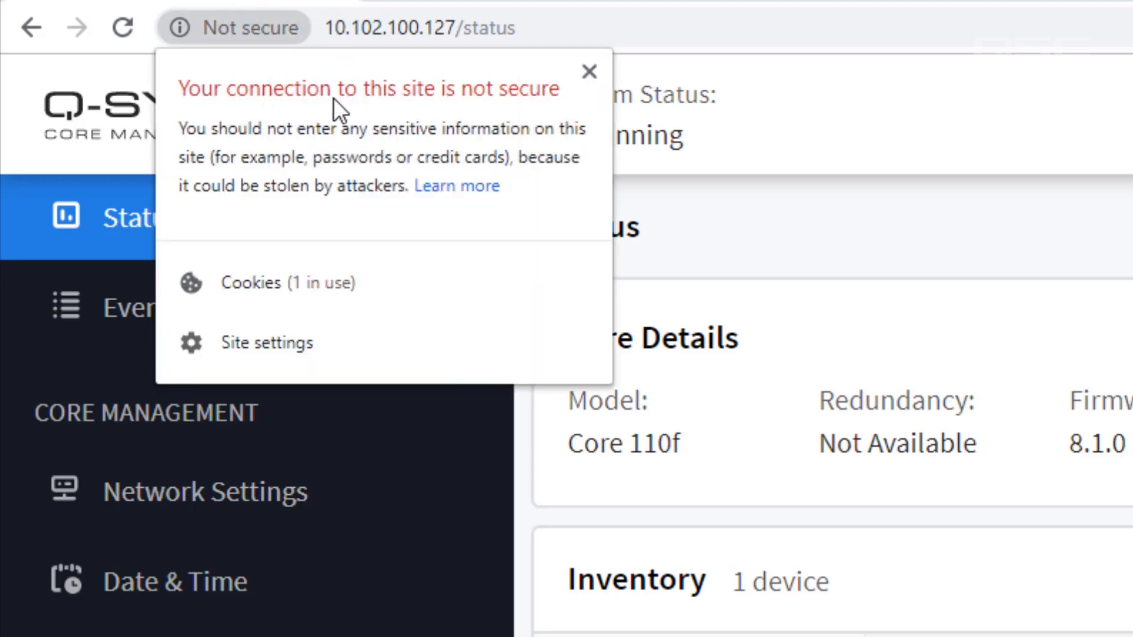
pyautogui.moveTo(581, 141)
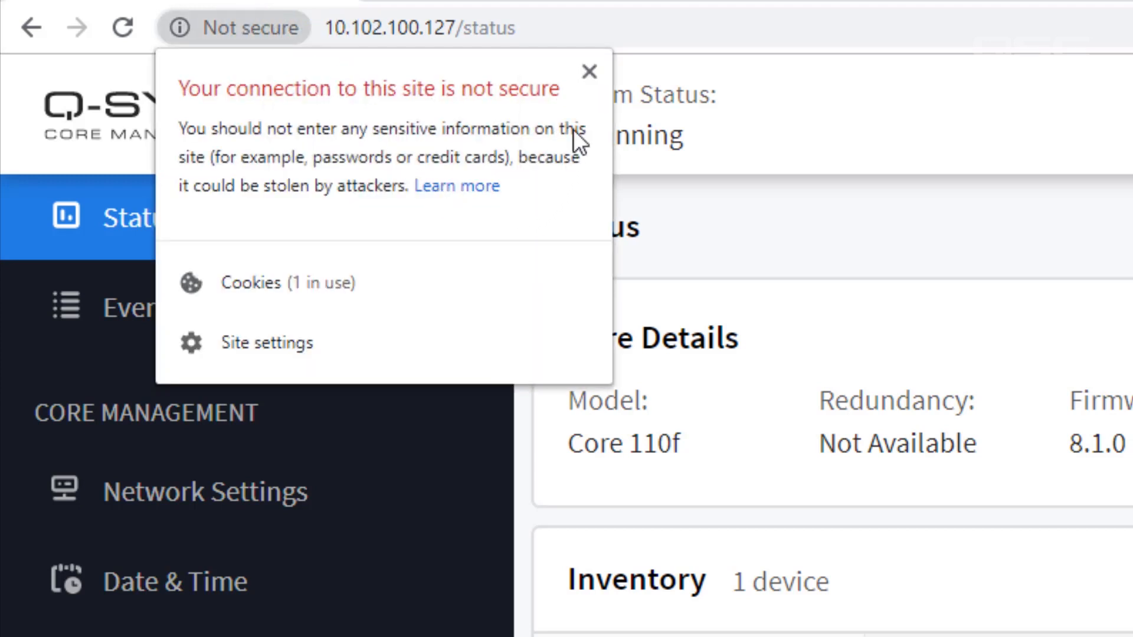
# - Dismiss the site info popup, showing the https address for the Status page
pyautogui.click(372, 28)
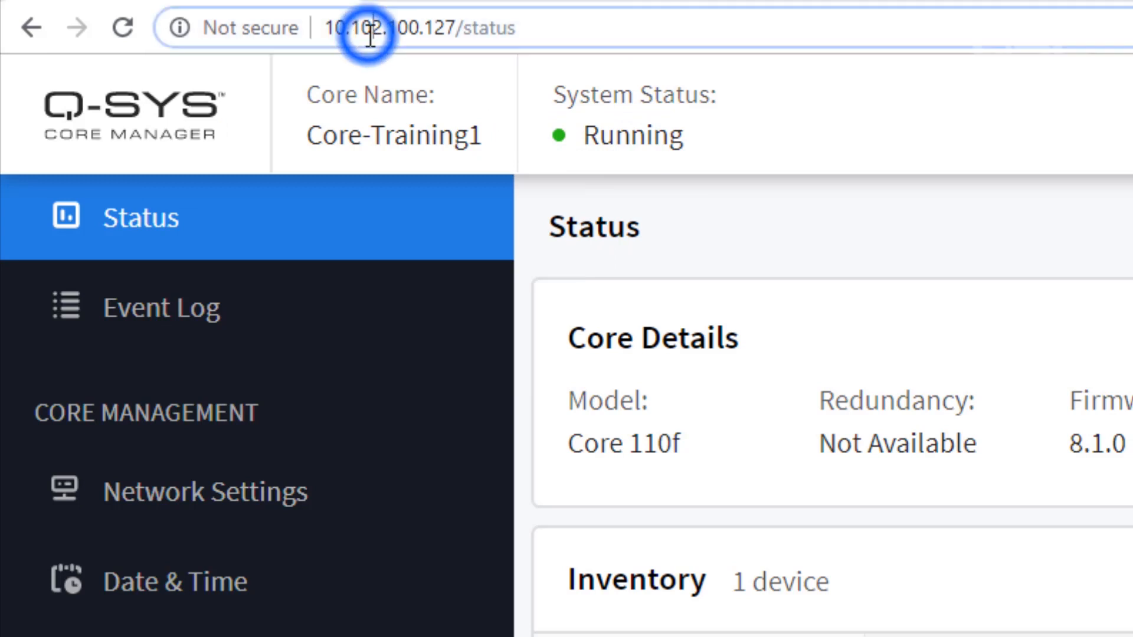
pyautogui.write('https')
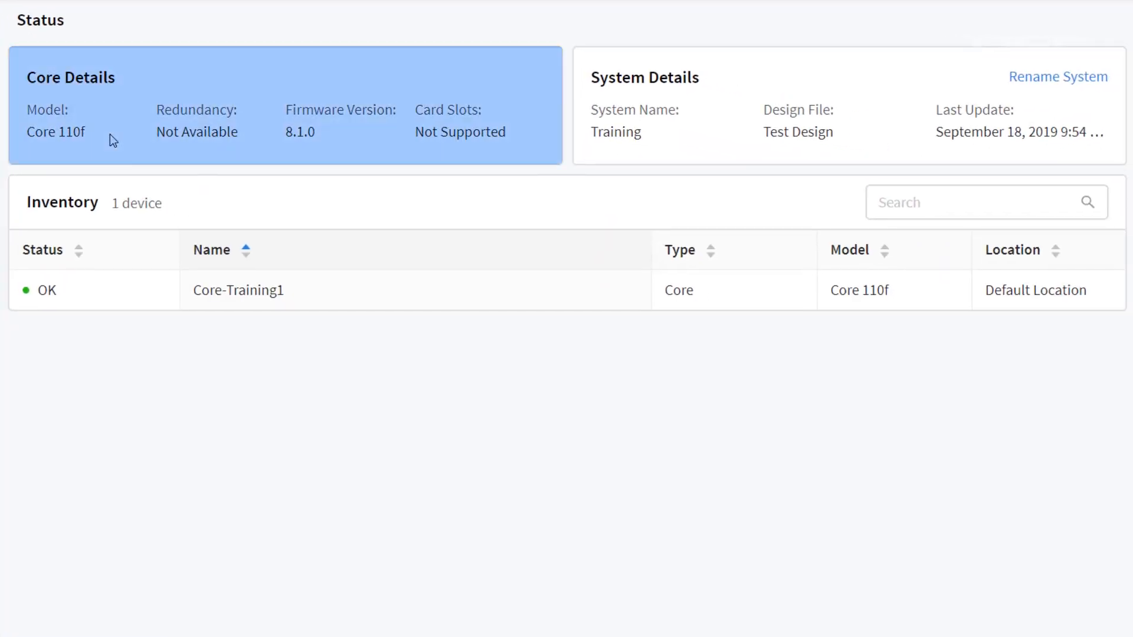
pyautogui.moveTo(345, 148)
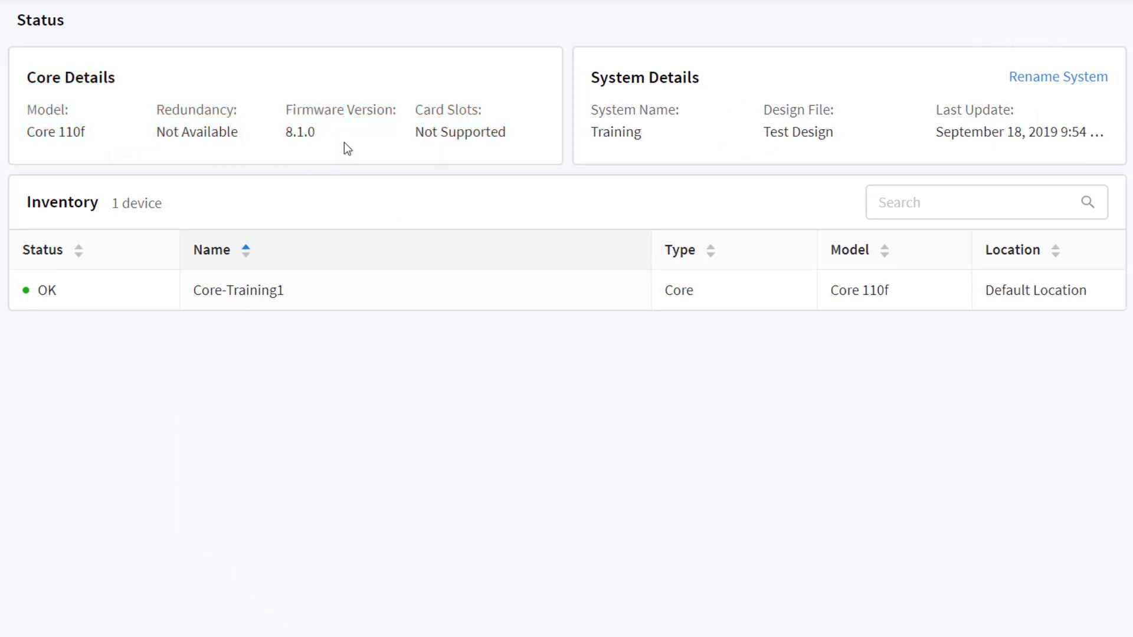
pyautogui.moveTo(871, 148)
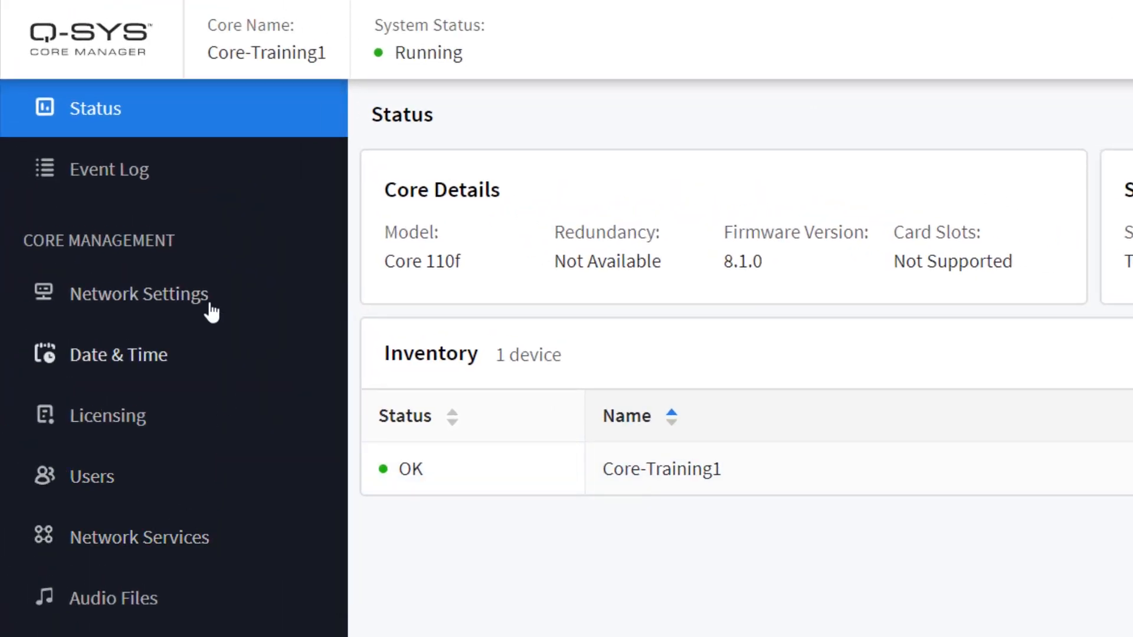
pyautogui.moveTo(187, 380)
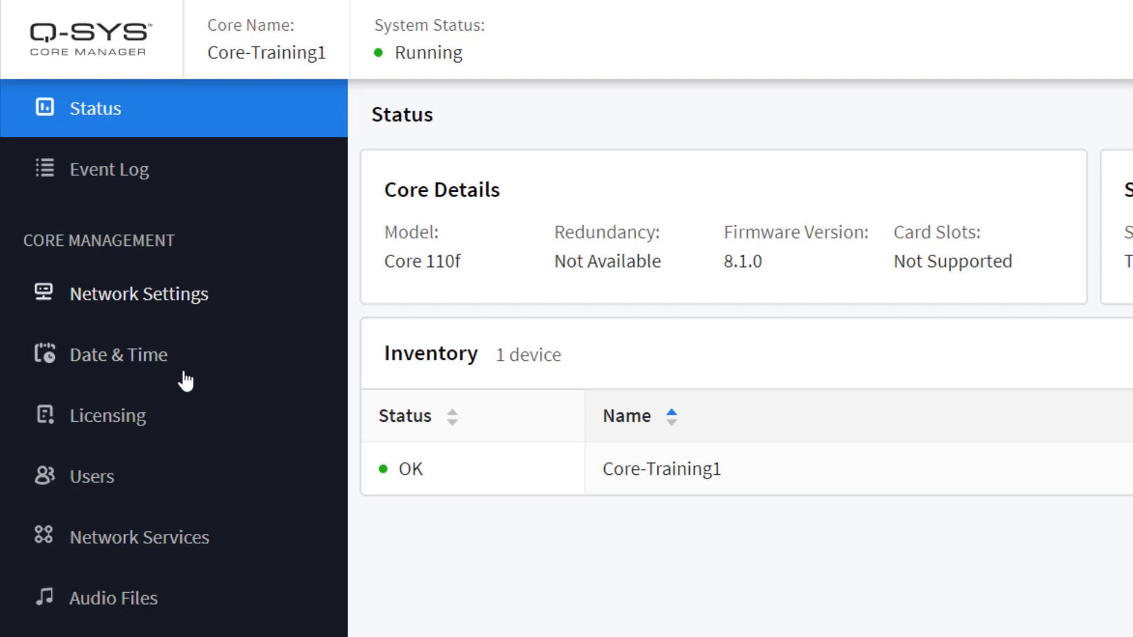
# - Enable access control and create the administrator account SUPERMANAGER
pyautogui.click(94, 476)
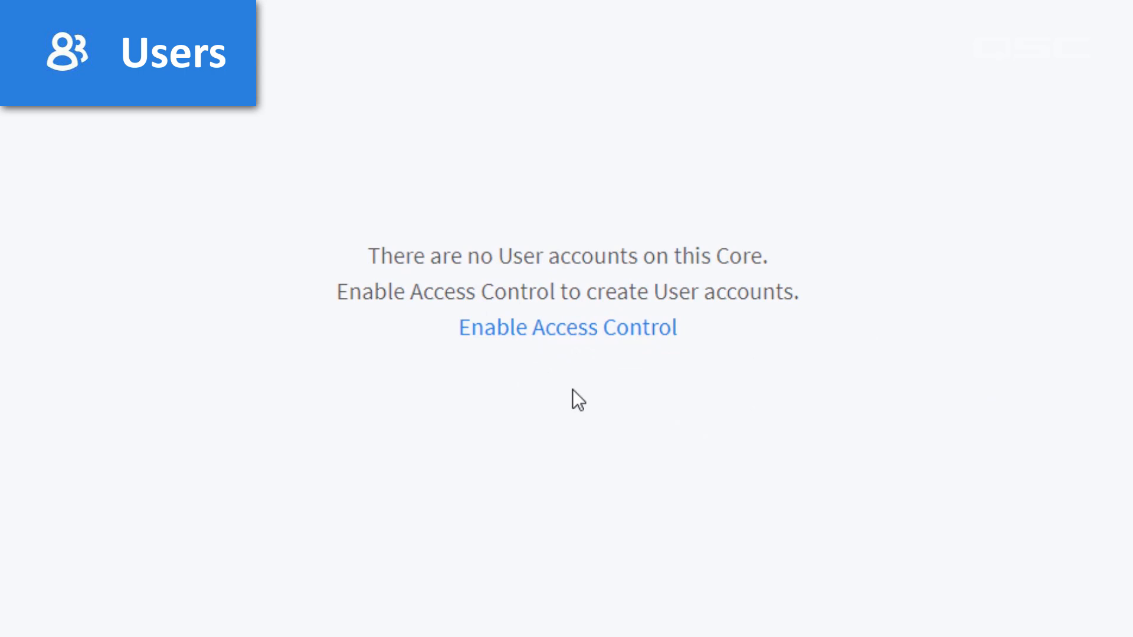
pyautogui.moveTo(567, 327)
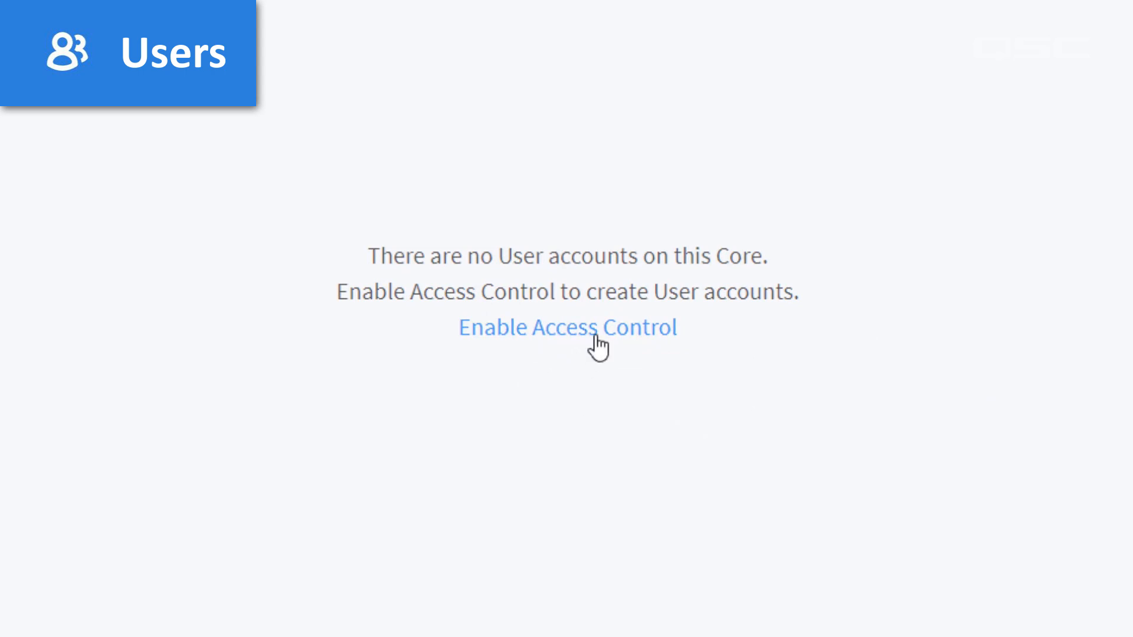
pyautogui.click(567, 327)
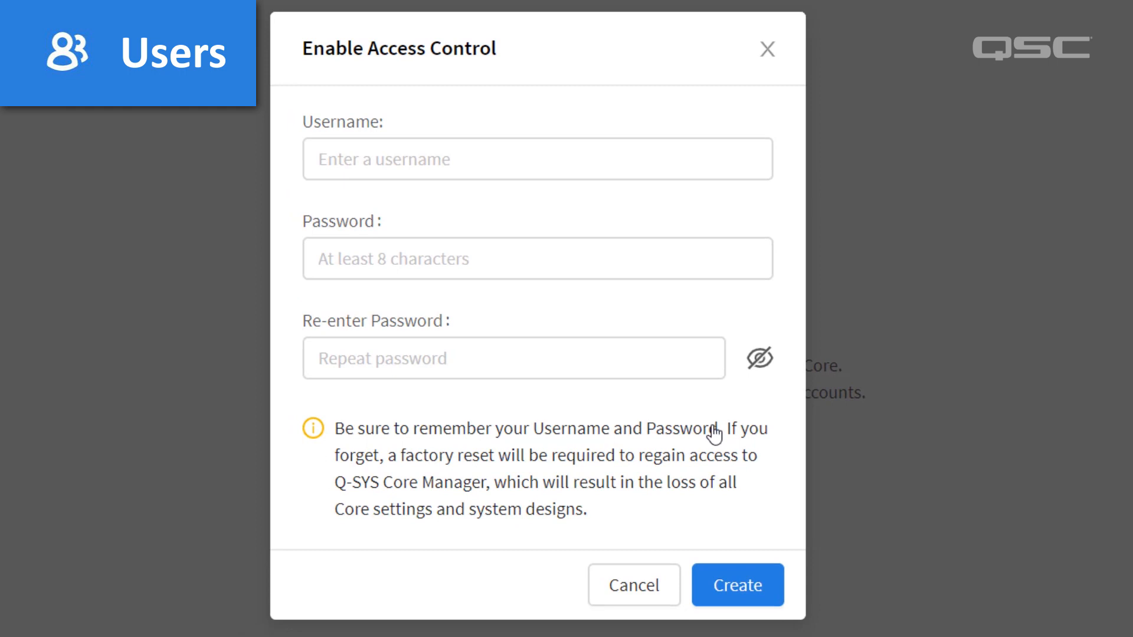
pyautogui.click(537, 158)
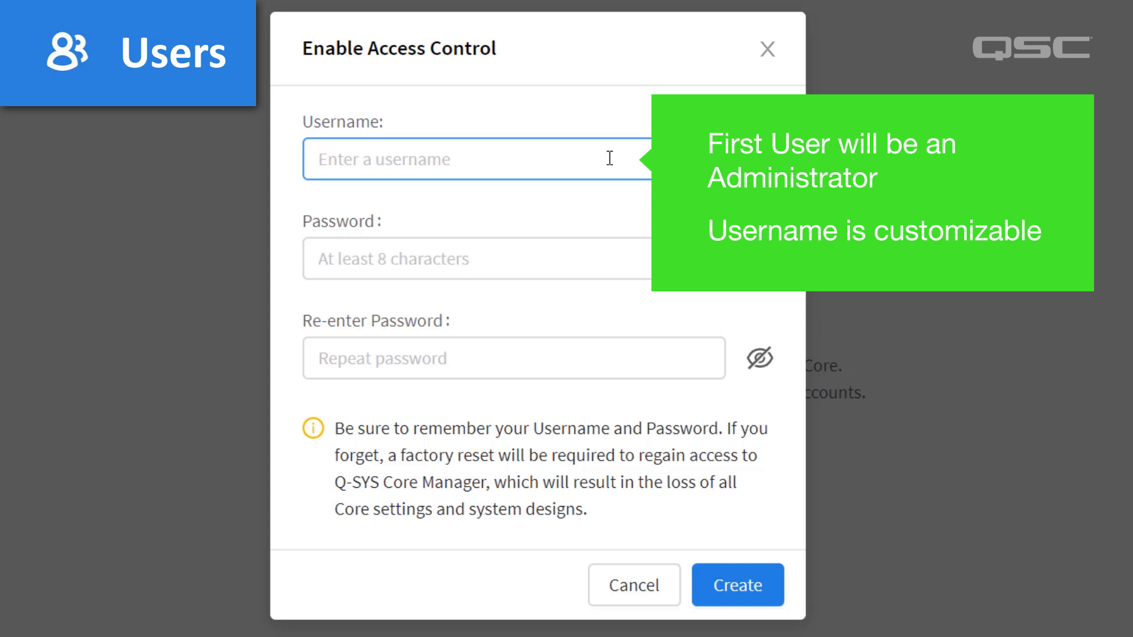
pyautogui.write('SUP')
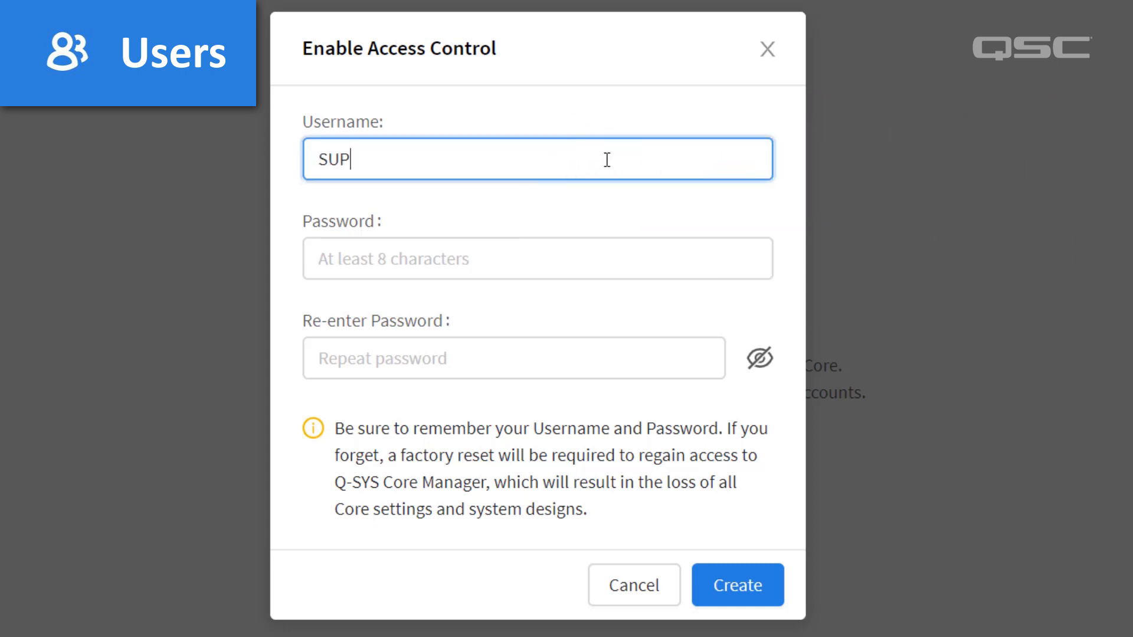
pyautogui.write('ERMANAGER')
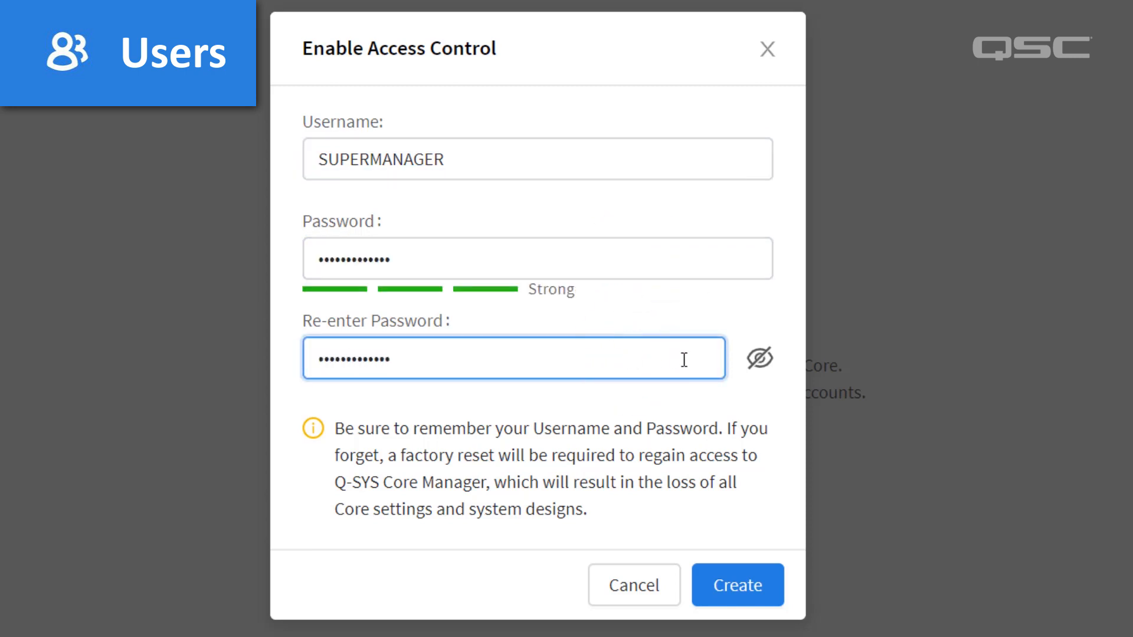
pyautogui.click(759, 359)
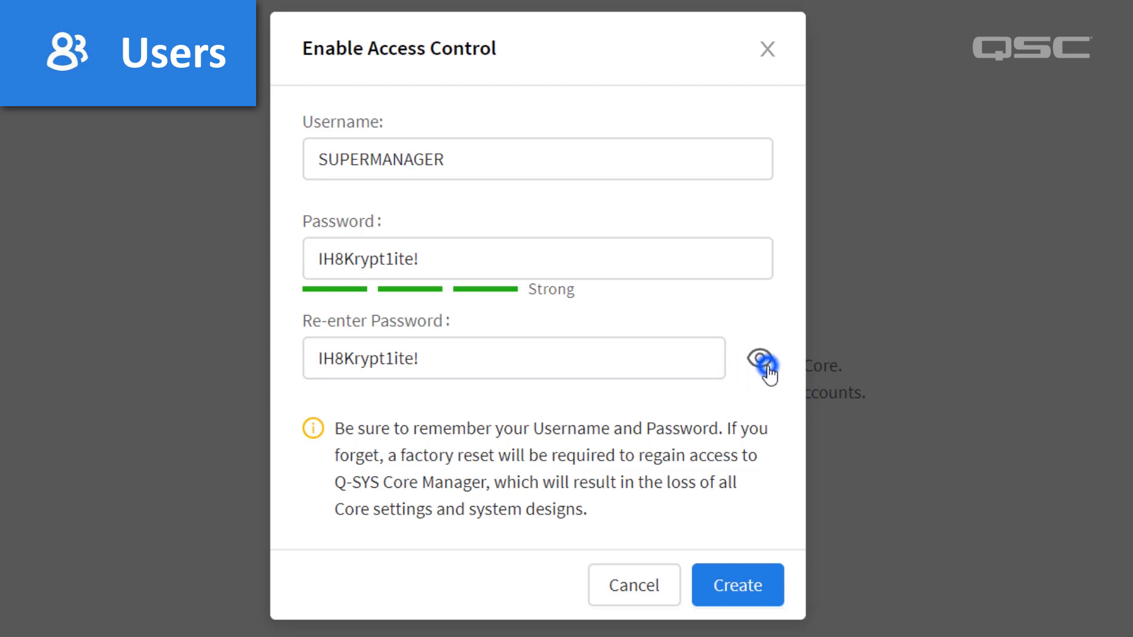
pyautogui.click(736, 585)
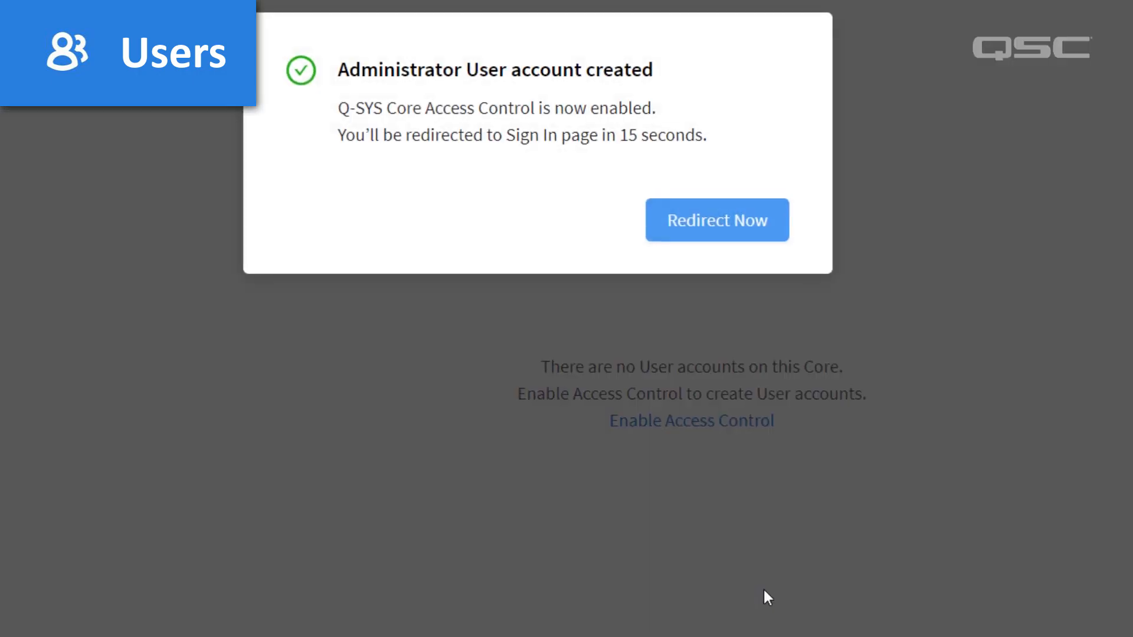
# - Sign in to Core Manager as SUPERMANAGER
pyautogui.click(716, 220)
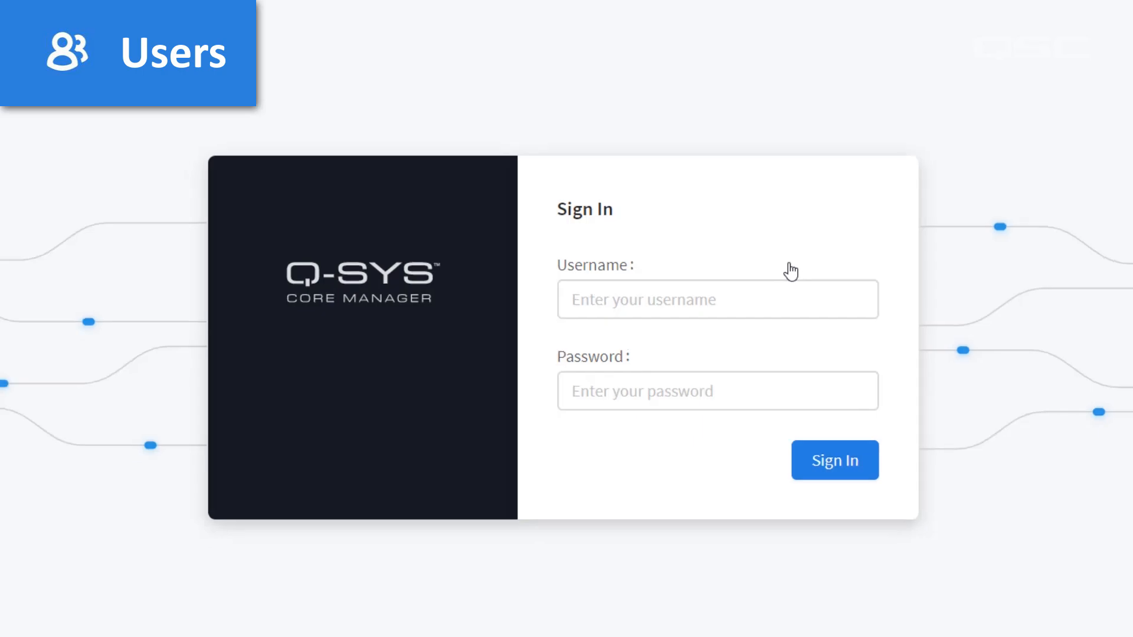
pyautogui.write('SUPERMANAGER')
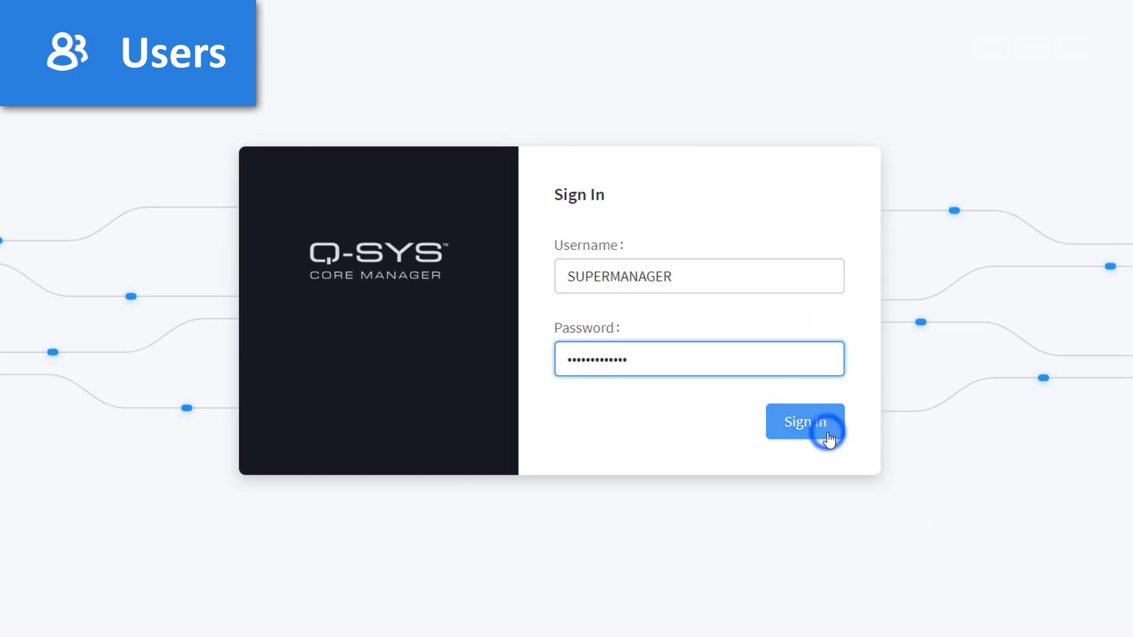
pyautogui.click(804, 422)
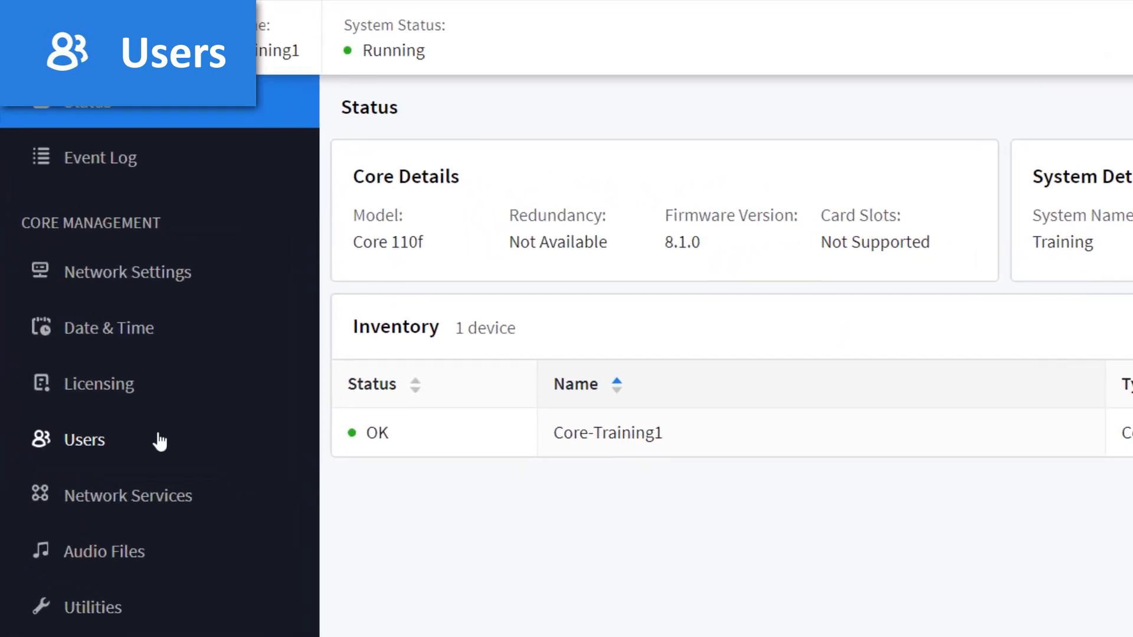
# - Create user BATMANAGER with the Technician role
pyautogui.click(83, 439)
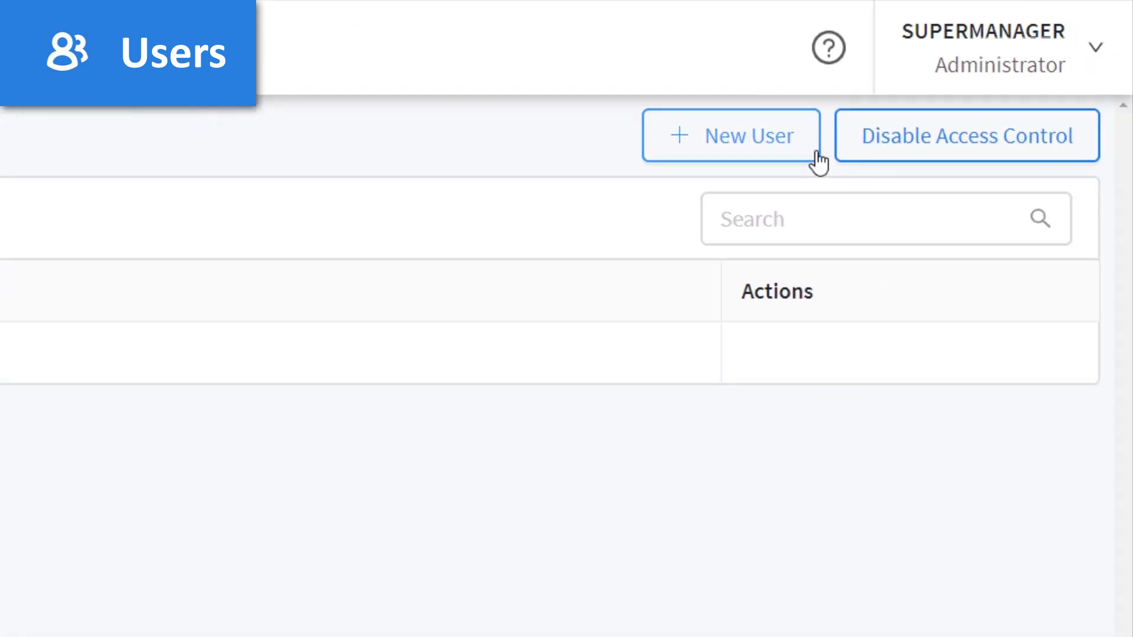
pyautogui.click(730, 135)
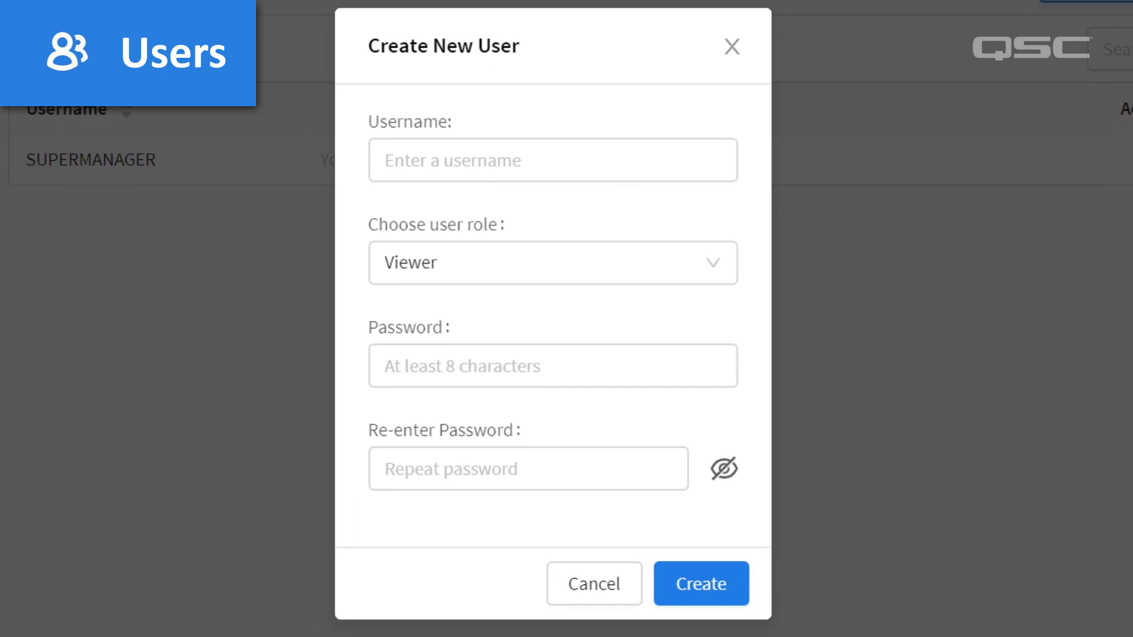
pyautogui.click(552, 366)
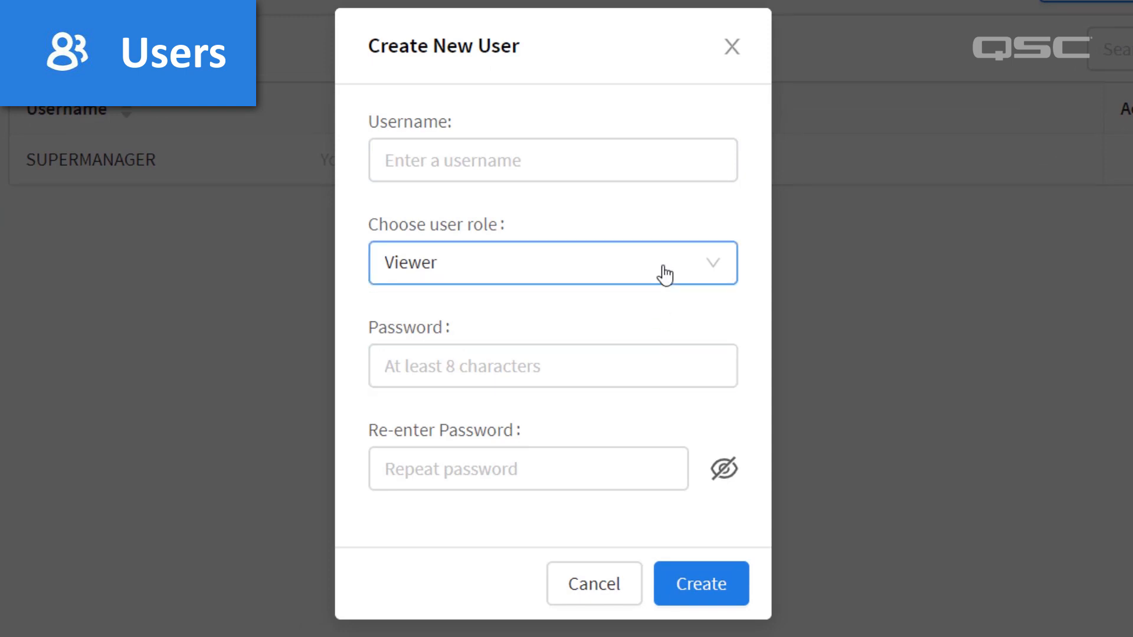
pyautogui.click(552, 261)
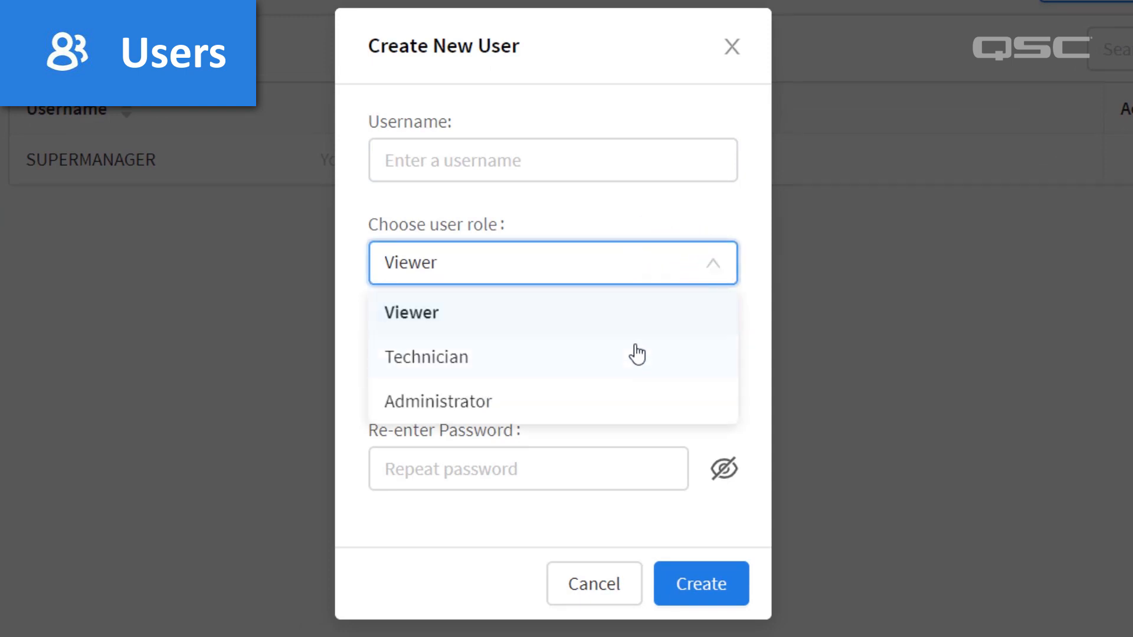
pyautogui.moveTo(636, 403)
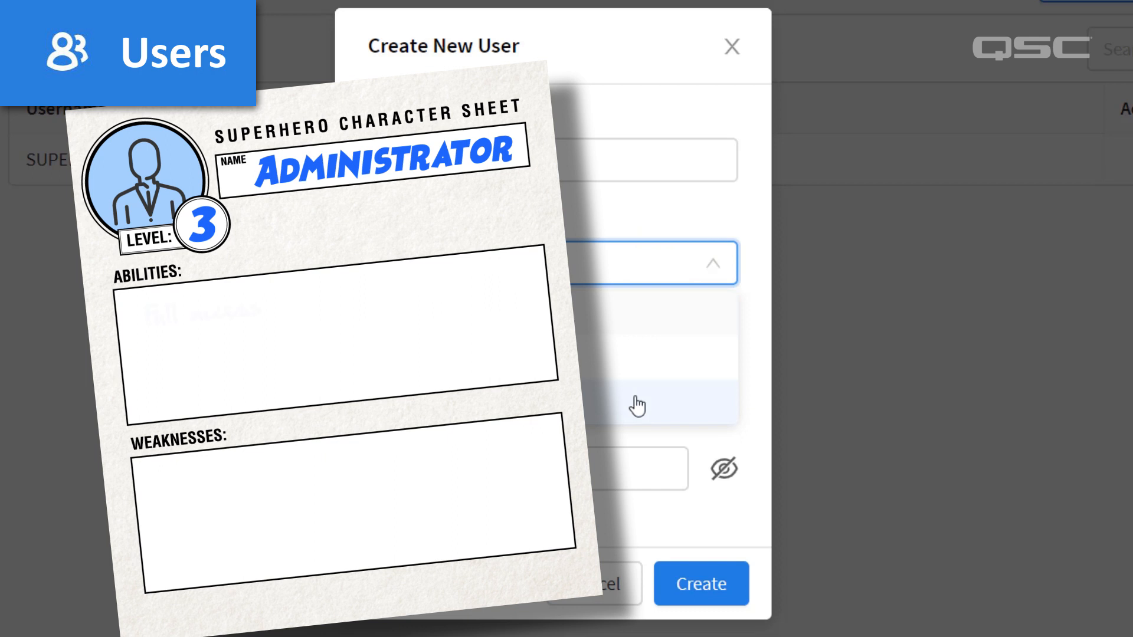
pyautogui.write('Full access')
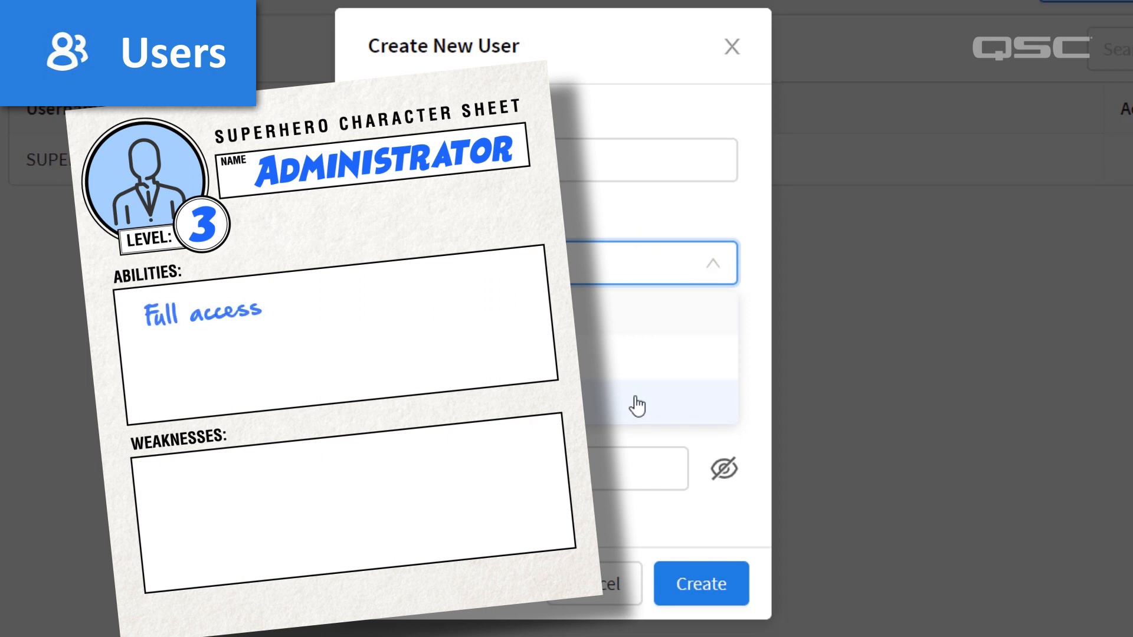
pyautogui.write('Add, edit, and delete users')
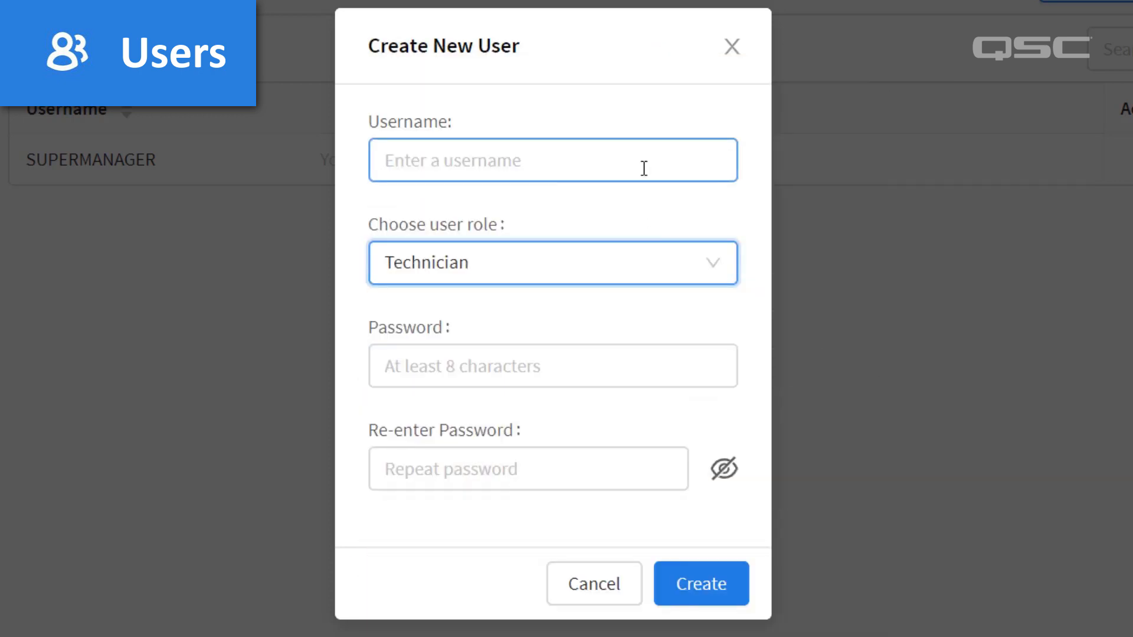
pyautogui.write('BATMANAGER')
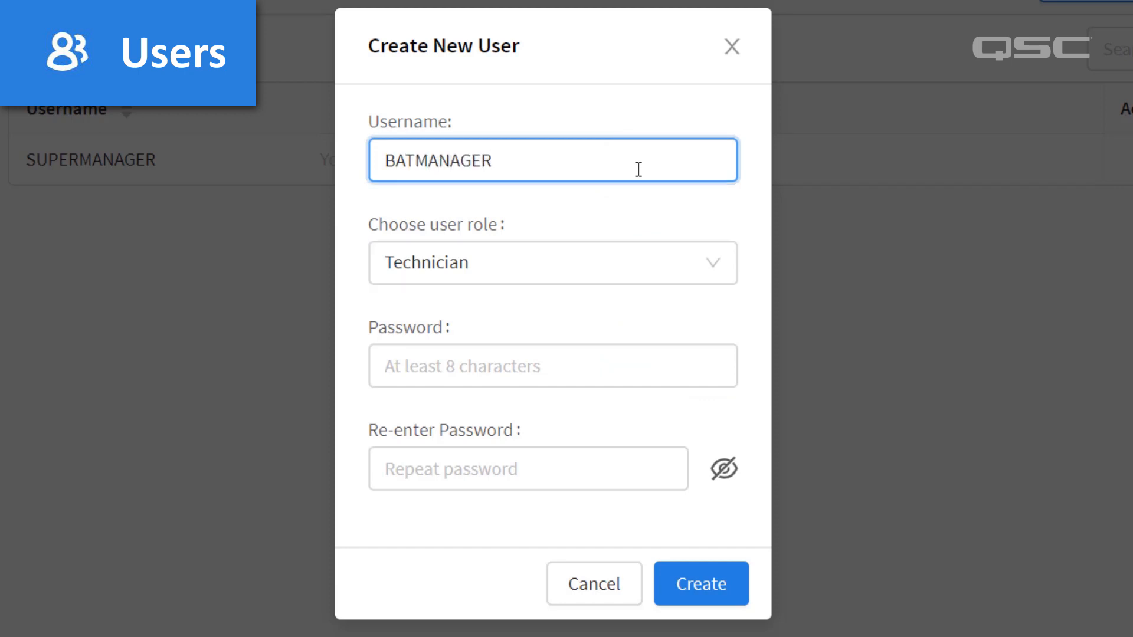
pyautogui.click(701, 582)
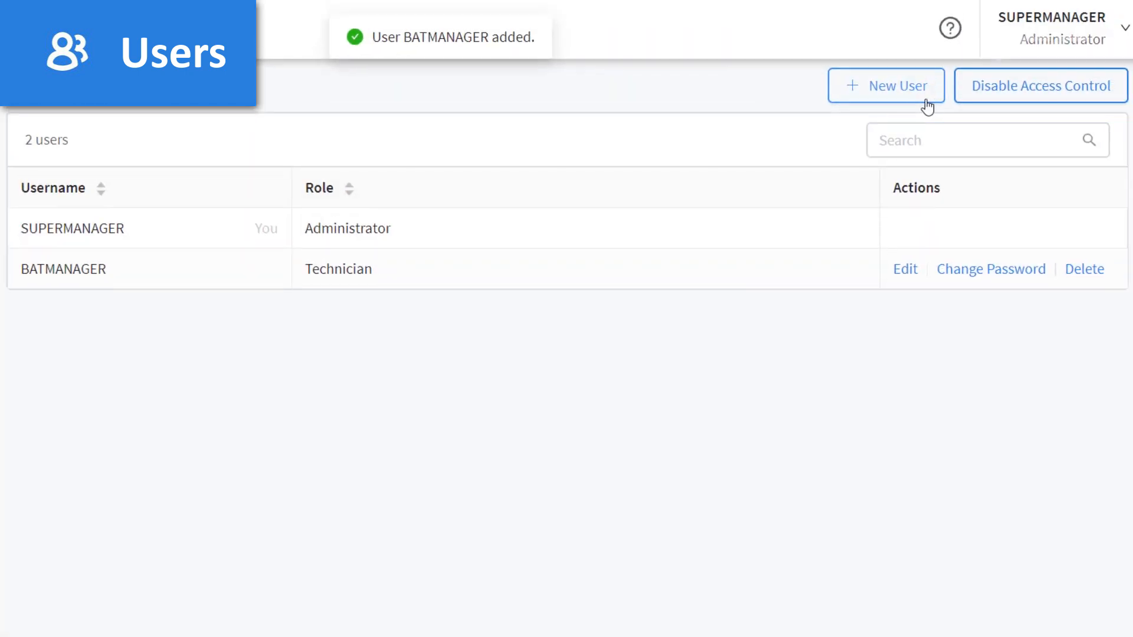
# - Create user ROBIN, keeping the default Viewer role
pyautogui.click(885, 85)
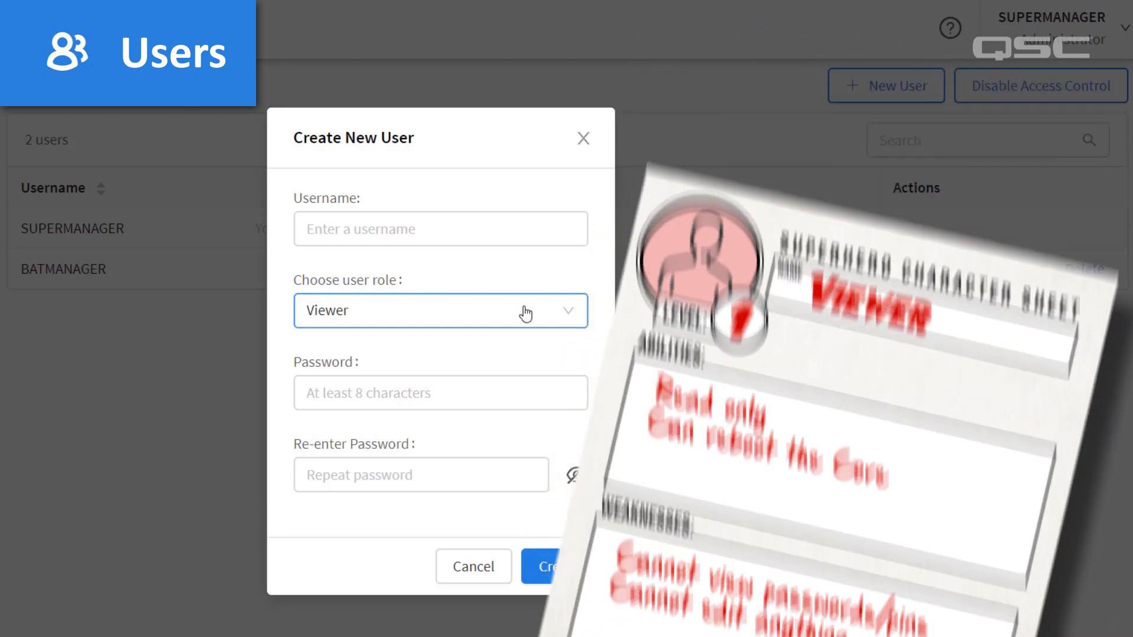
pyautogui.click(440, 229)
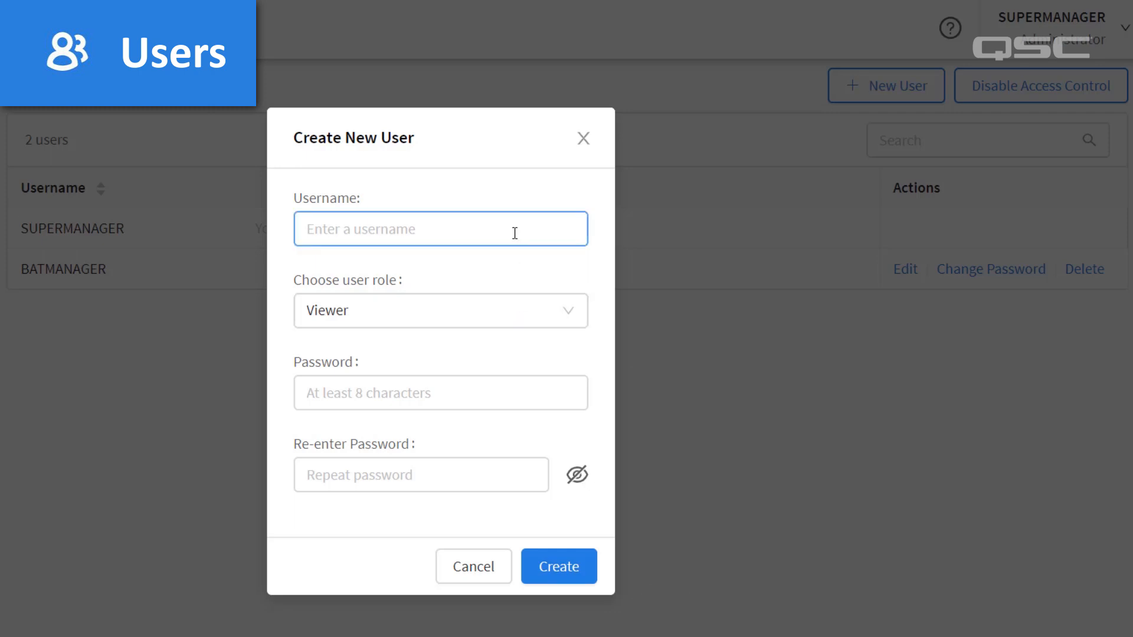
pyautogui.write('ROBIN')
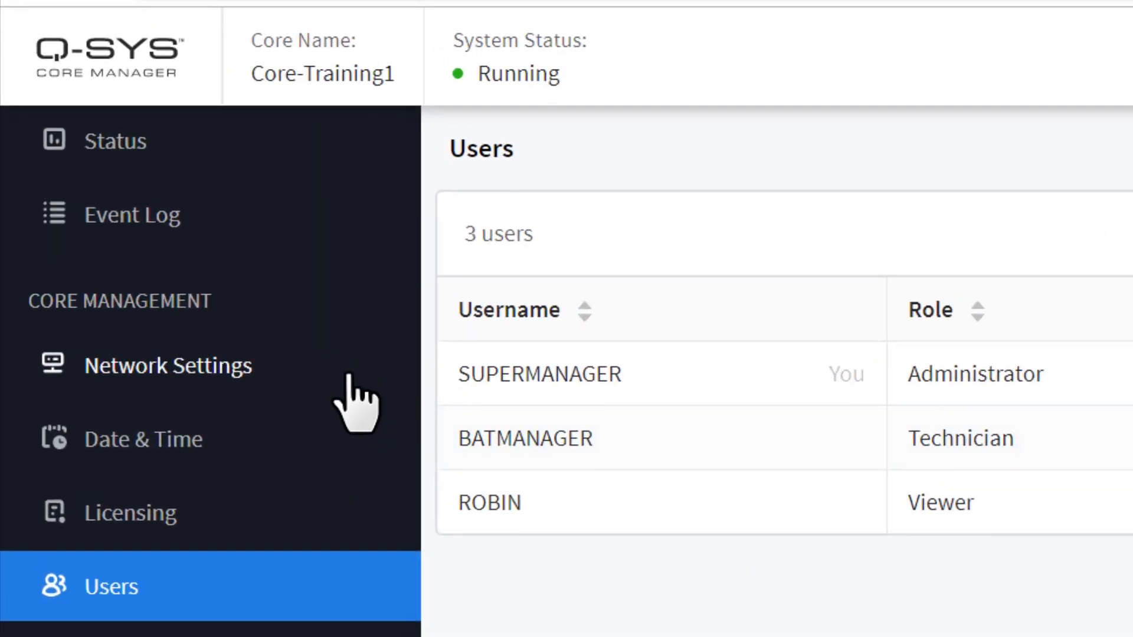
# - View Network Settings for hostname Core-Training1 with LAN A, LAN B and DNS details
pyautogui.click(167, 364)
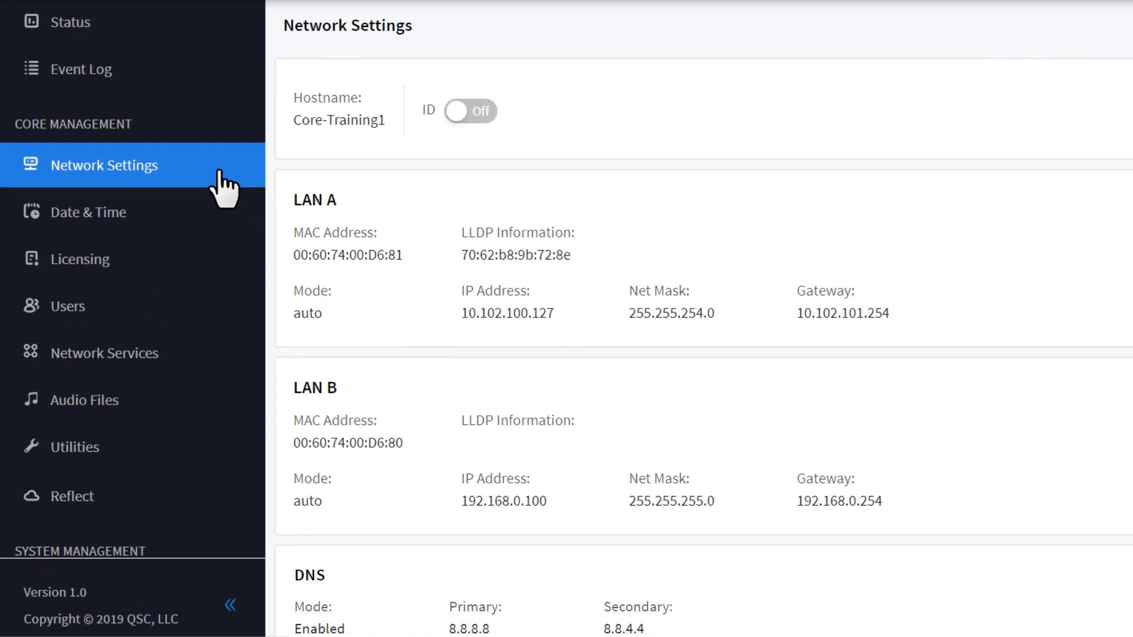
pyautogui.moveTo(727, 257)
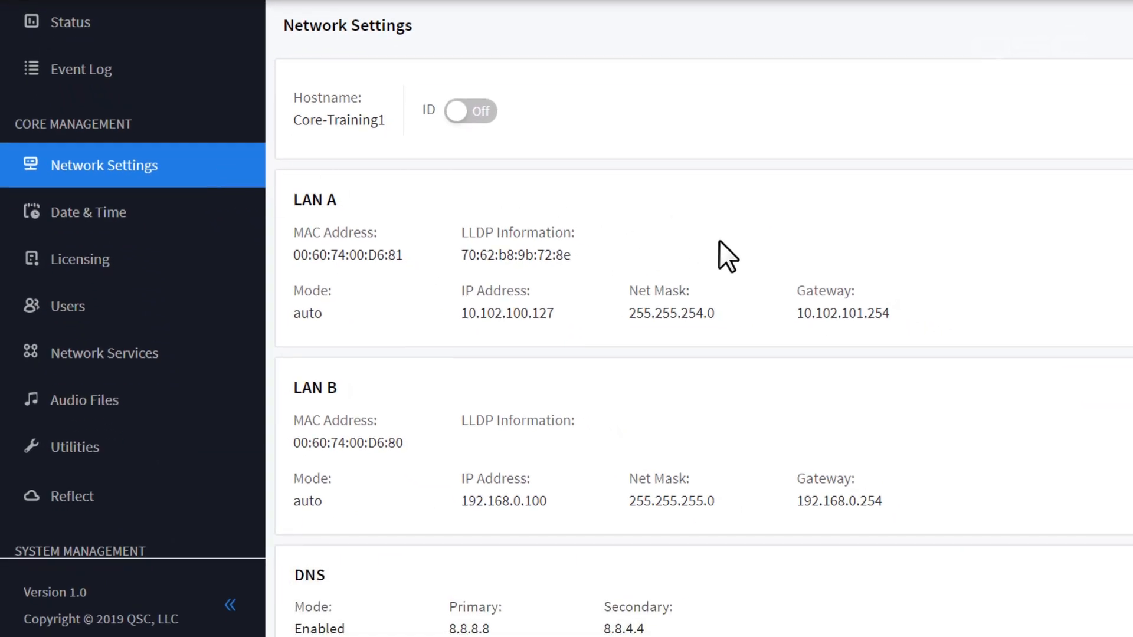
pyautogui.moveTo(753, 475)
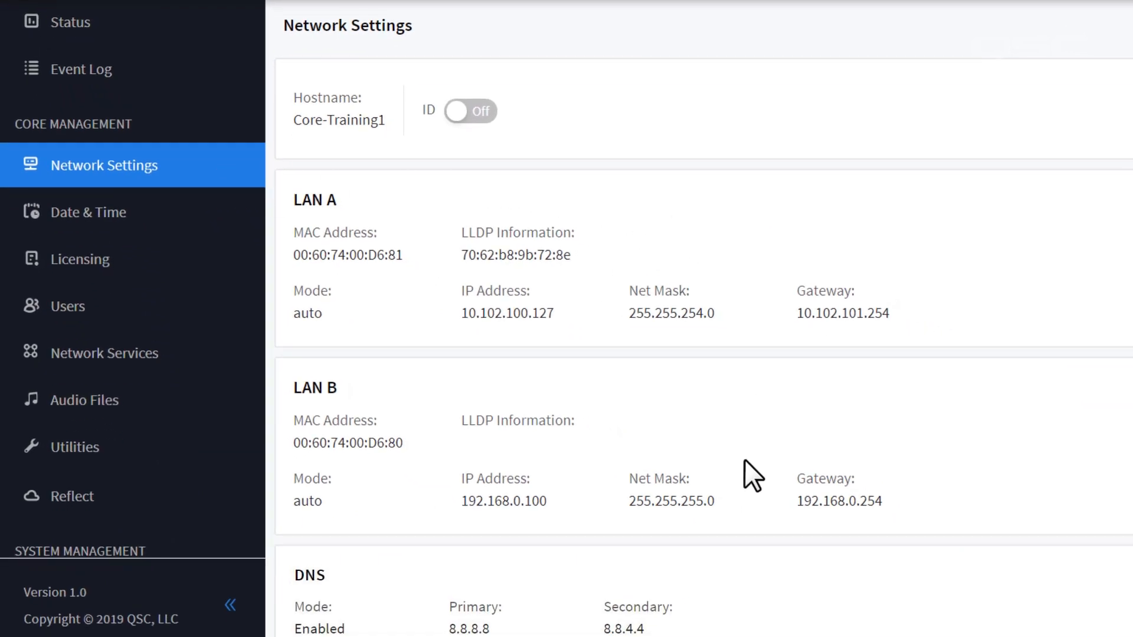
pyautogui.moveTo(751, 599)
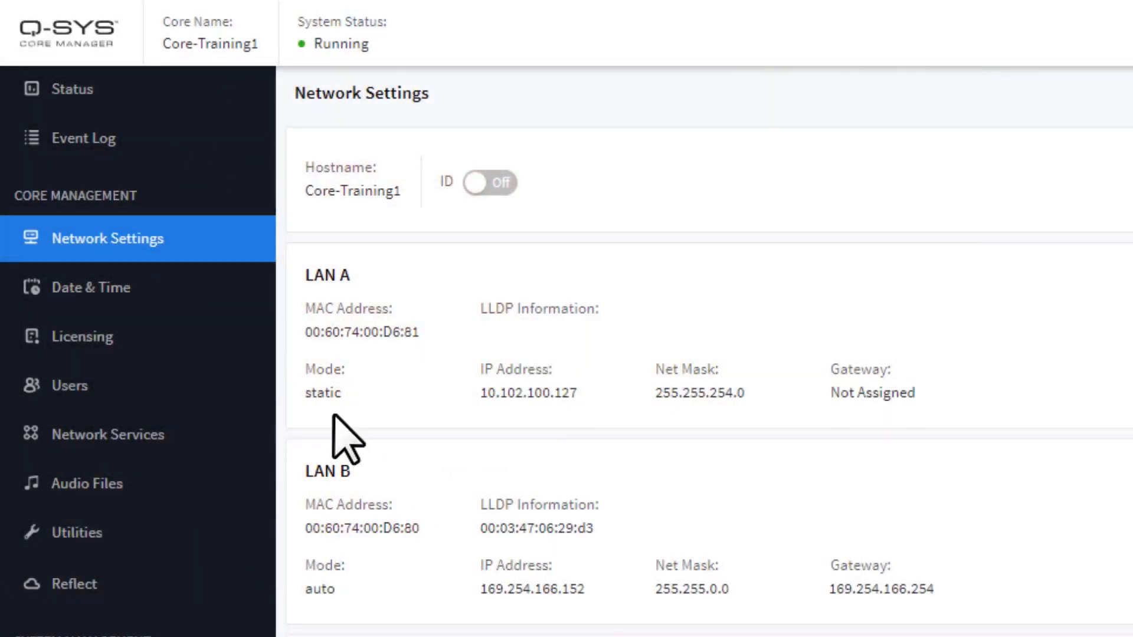
pyautogui.moveTo(535, 448)
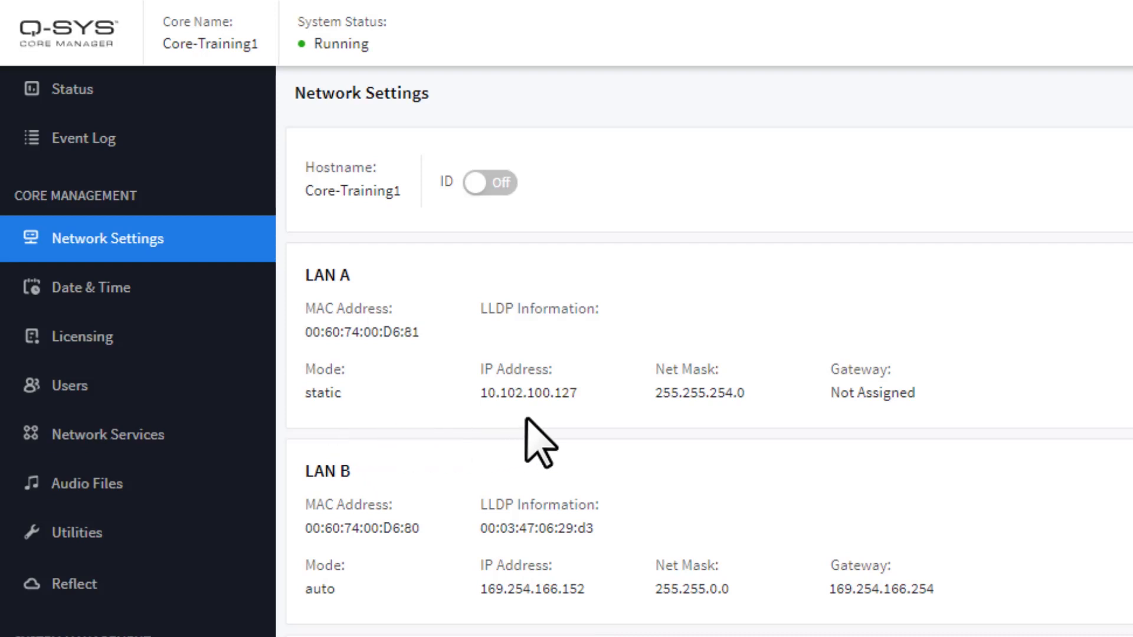
pyautogui.moveTo(715, 441)
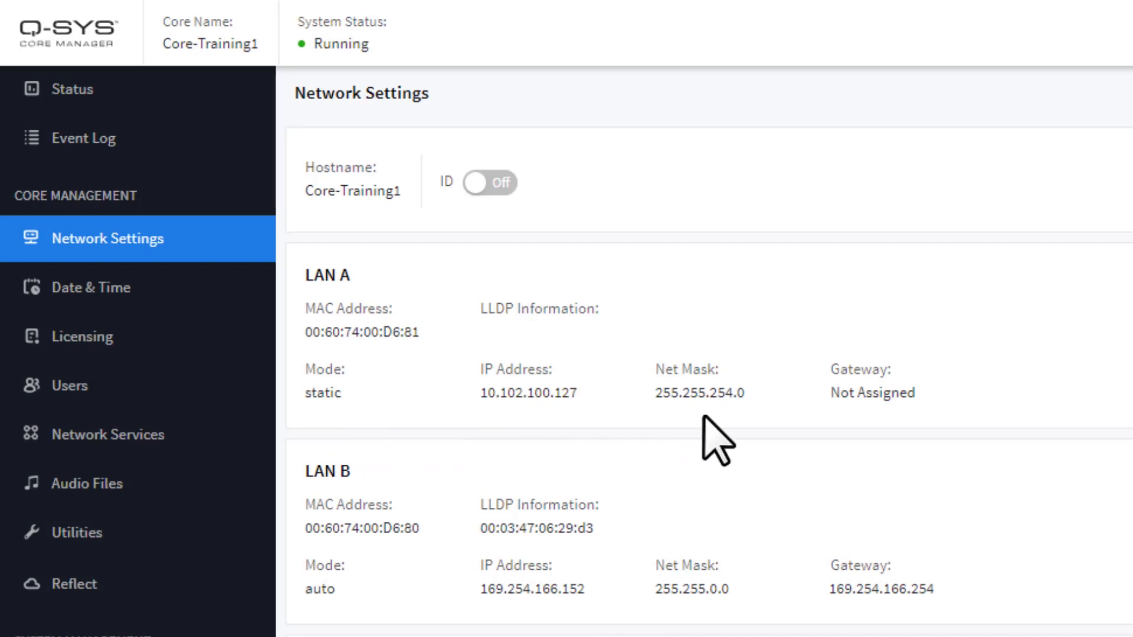
pyautogui.moveTo(885, 437)
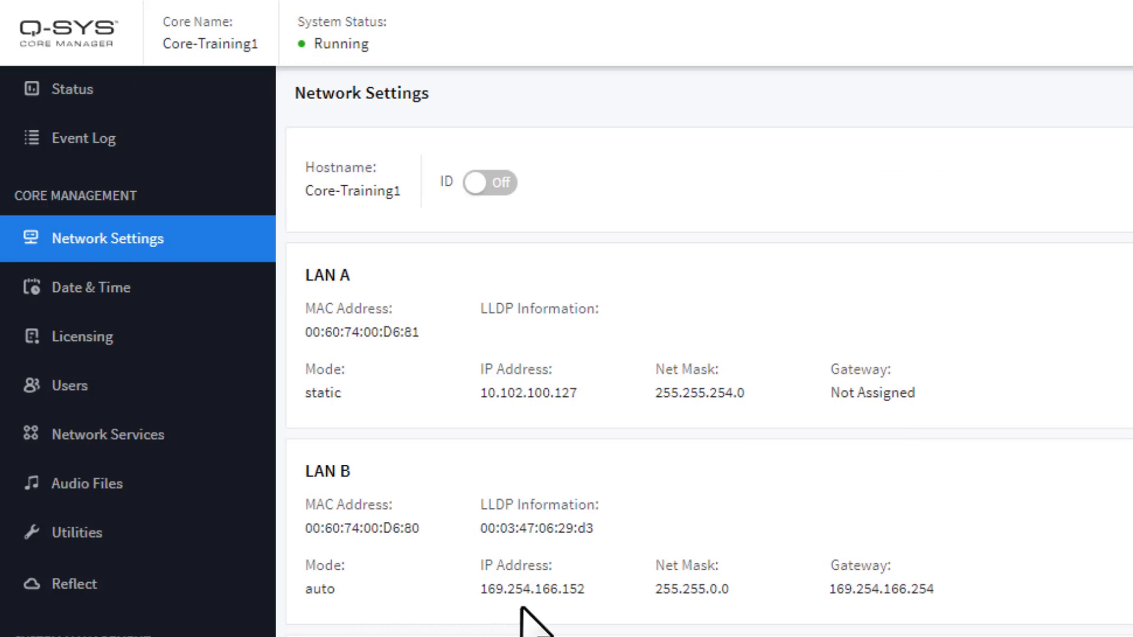
pyautogui.moveTo(871, 623)
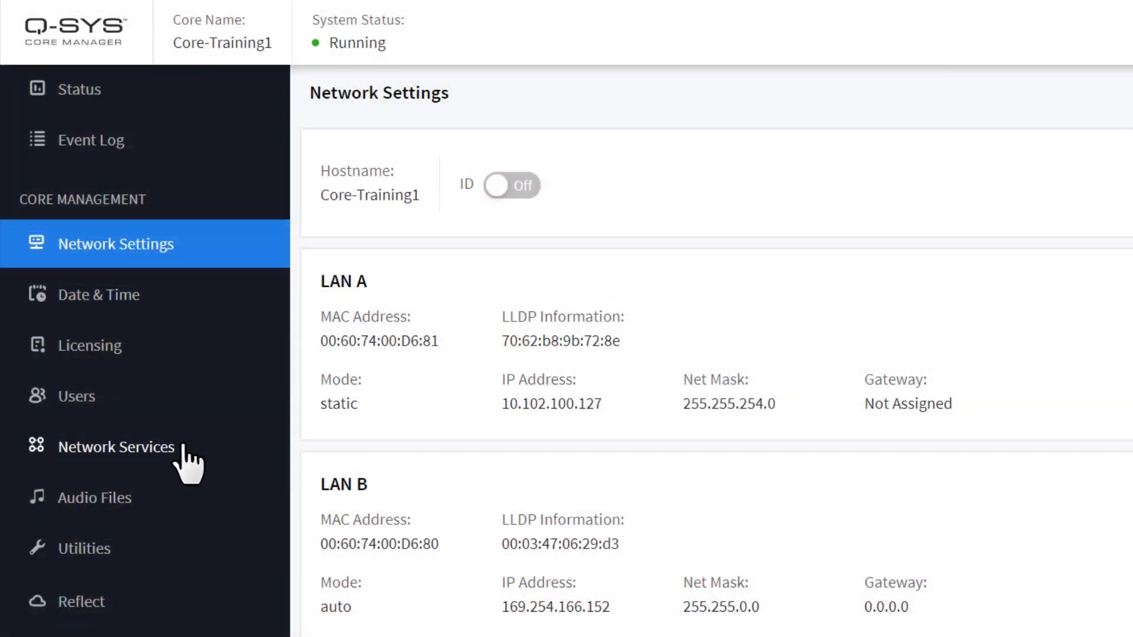
# - View the Network Services summary of active protocols per LAN
pyautogui.click(117, 446)
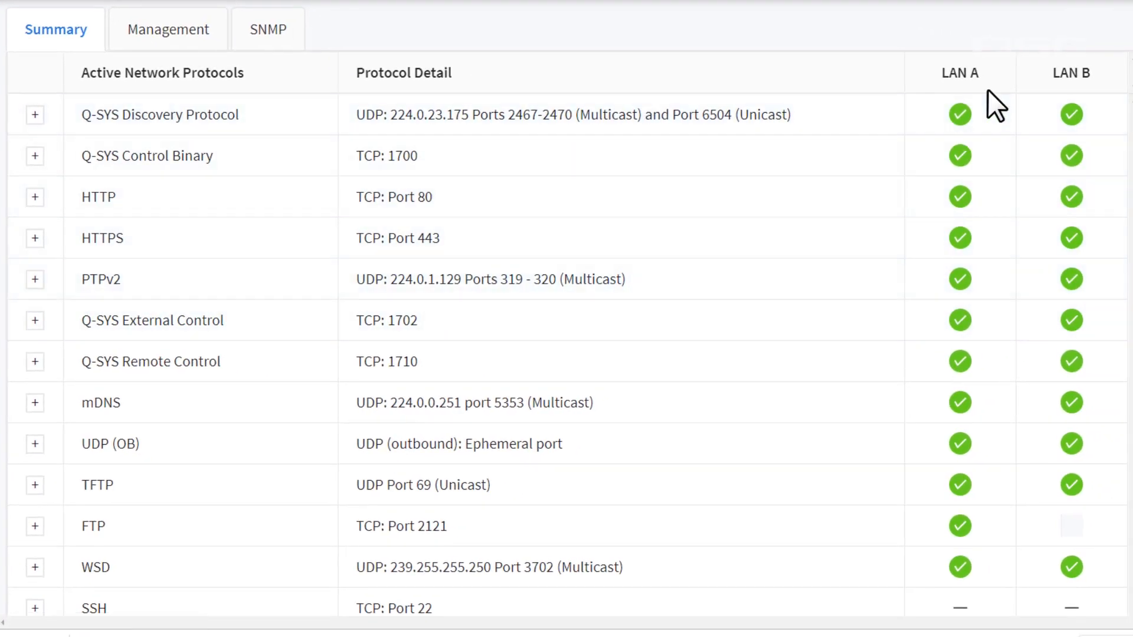
pyautogui.moveTo(1039, 101)
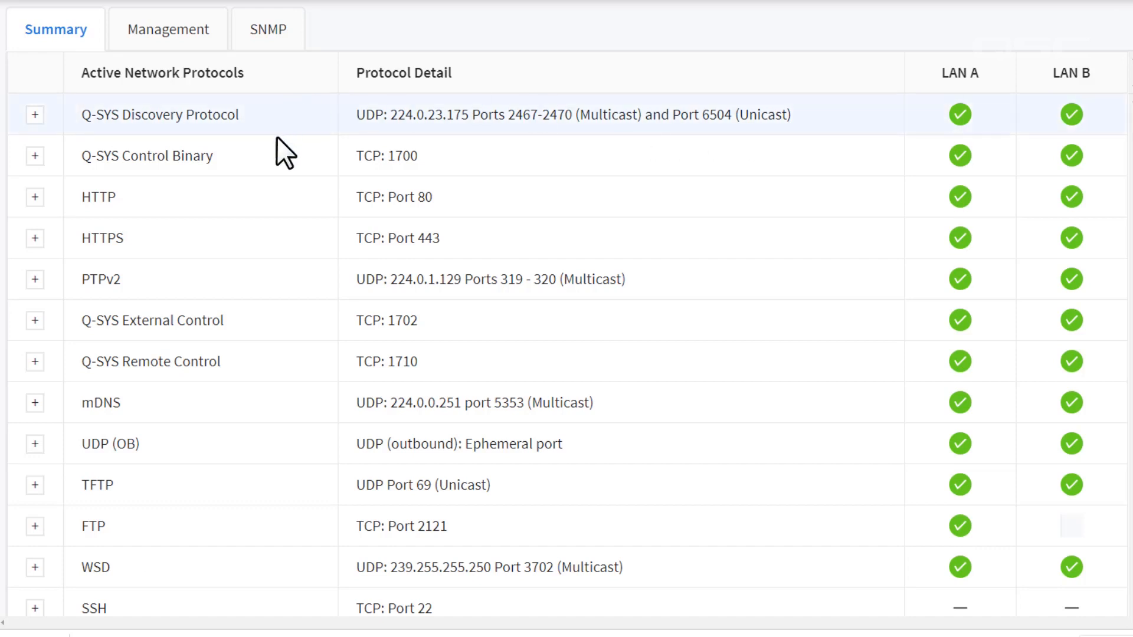
pyautogui.moveTo(287, 480)
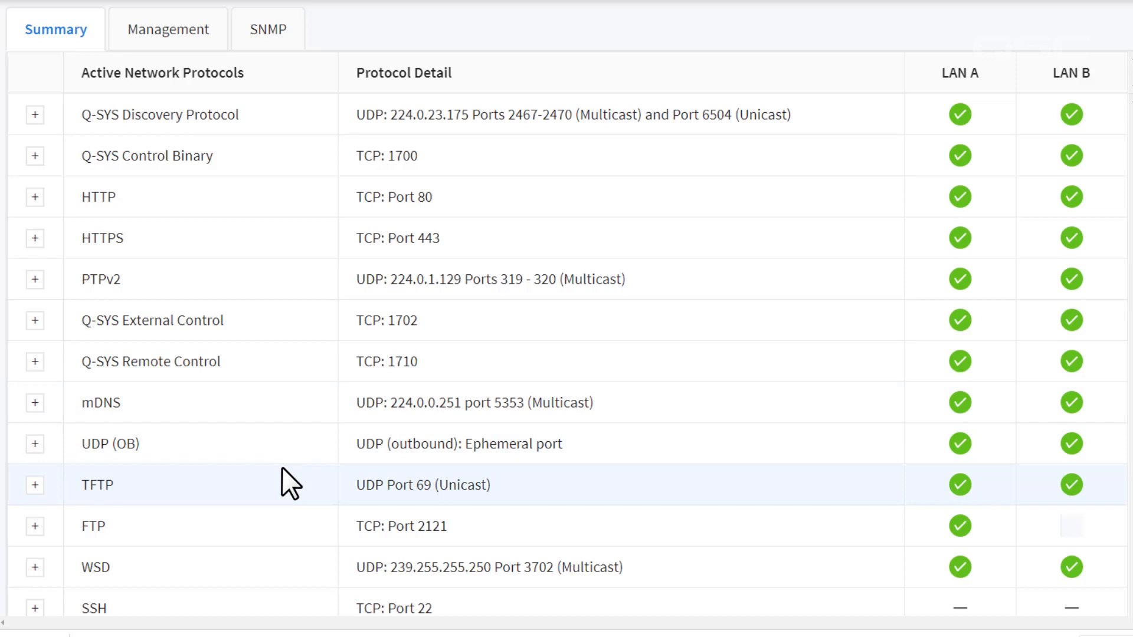
pyautogui.moveTo(727, 94)
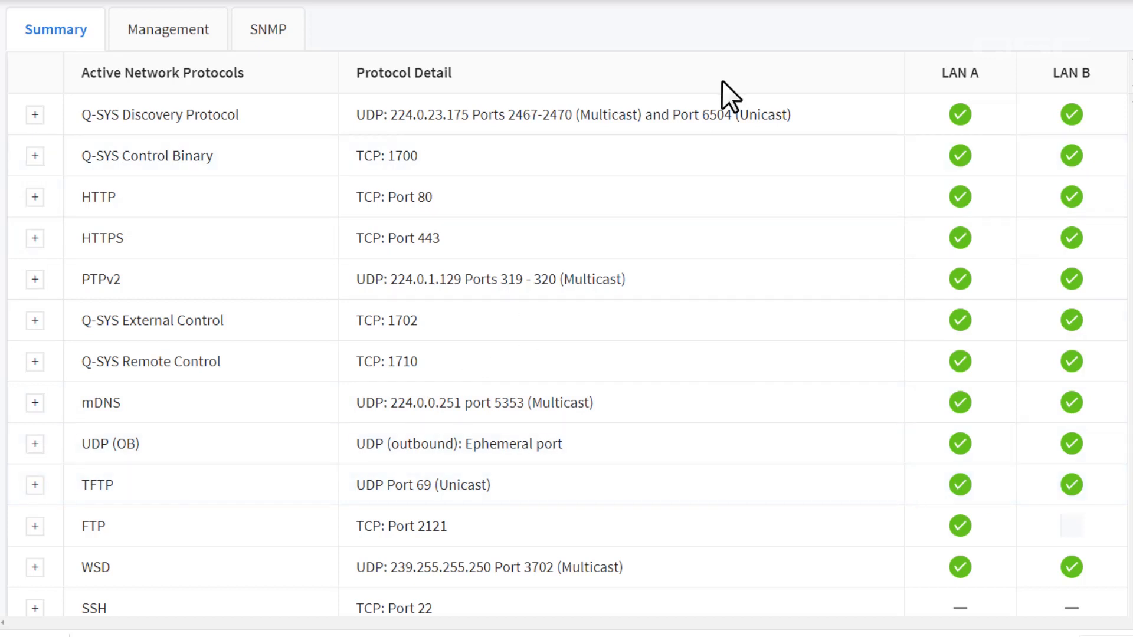
pyautogui.moveTo(694, 469)
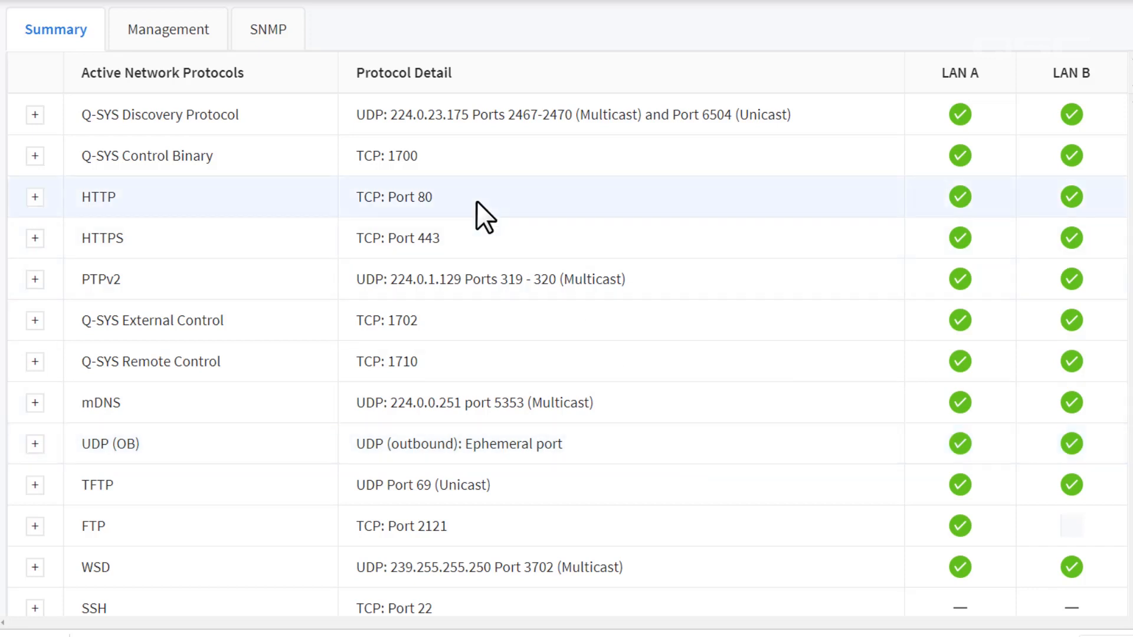
pyautogui.moveTo(483, 251)
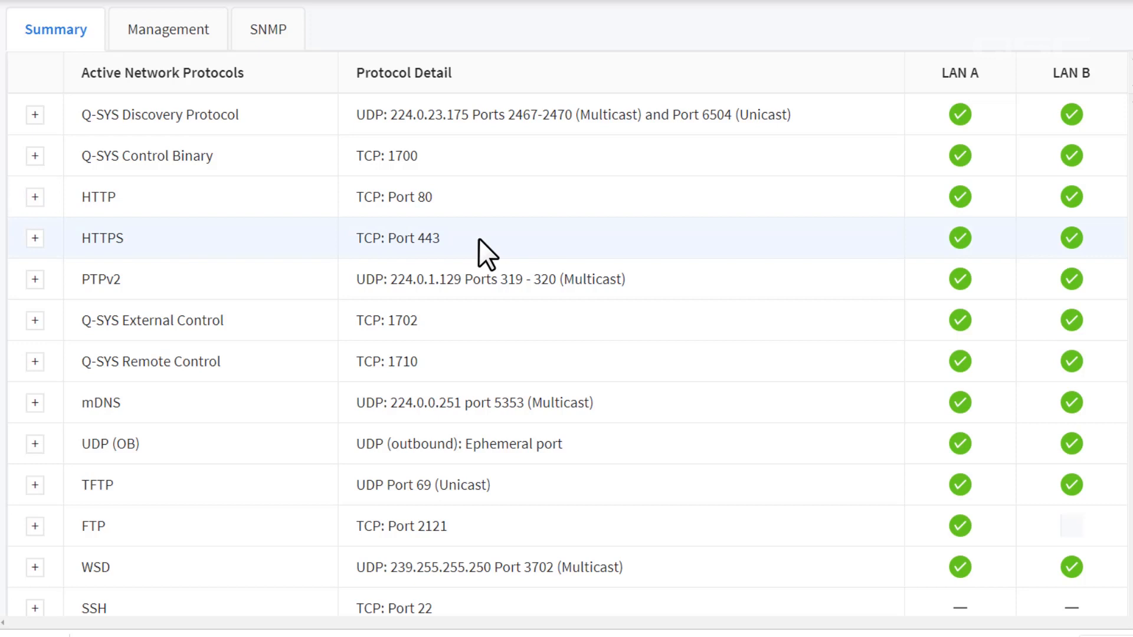
pyautogui.moveTo(486, 255)
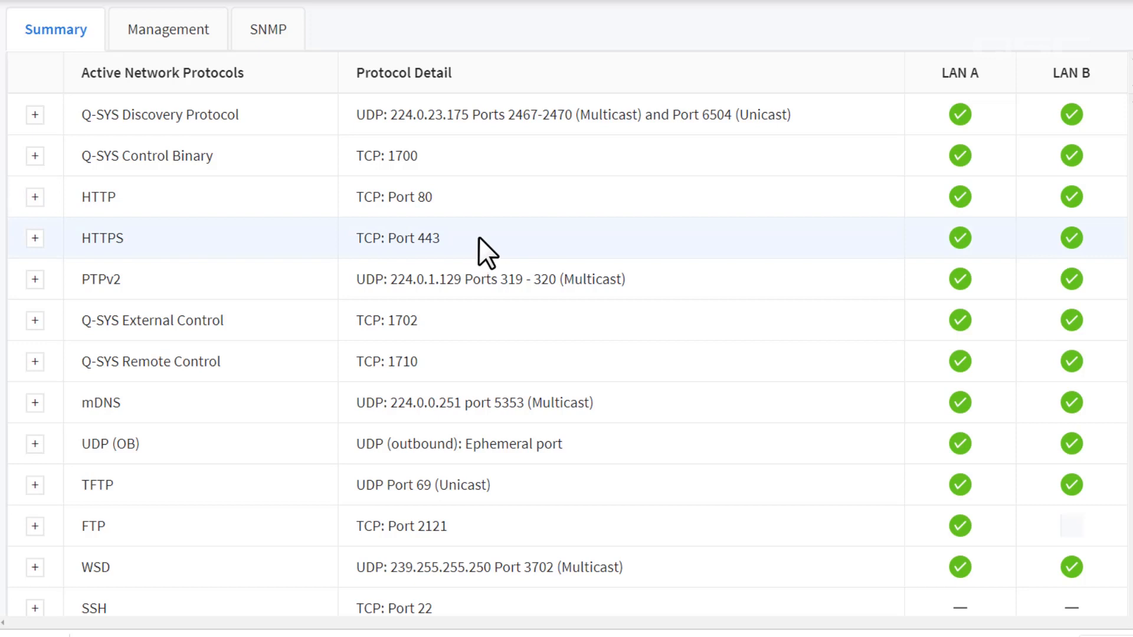
pyautogui.moveTo(992, 315)
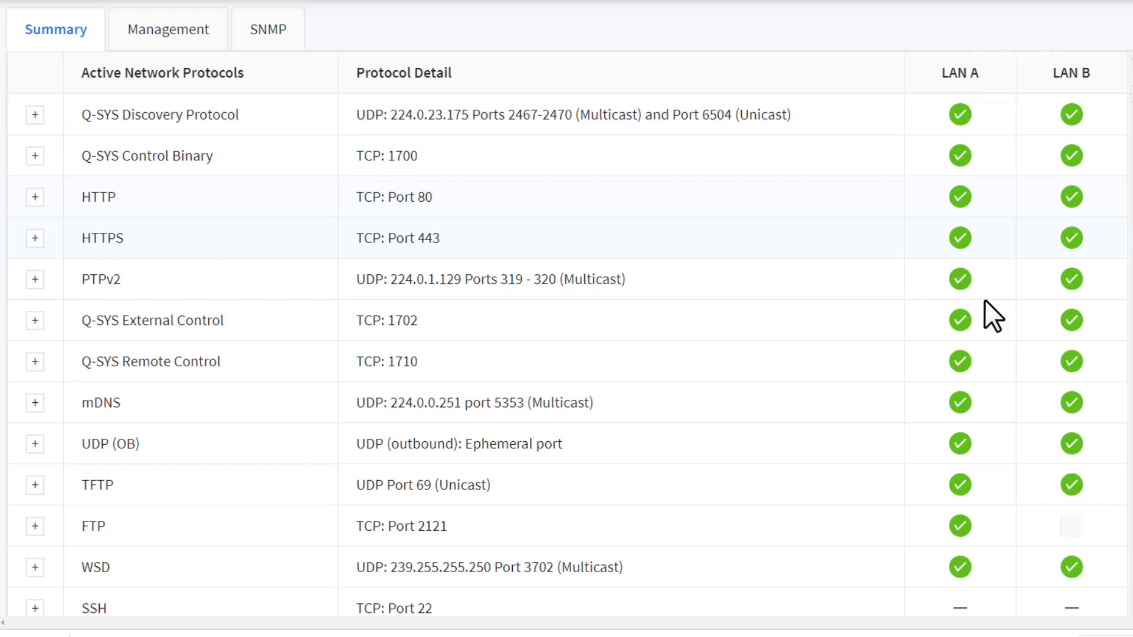
pyautogui.moveTo(1006, 475)
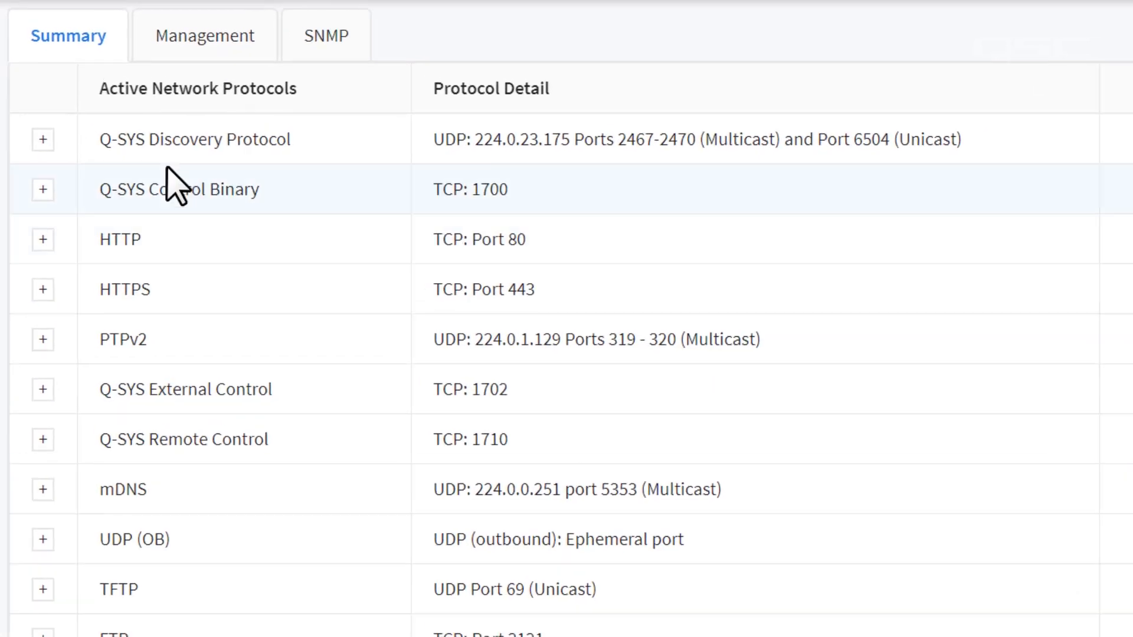
# - Expand Q-SYS Discovery Protocol and Q-SYS Control Binary, scrolling right to the LAN A/LAN B columns
pyautogui.click(42, 139)
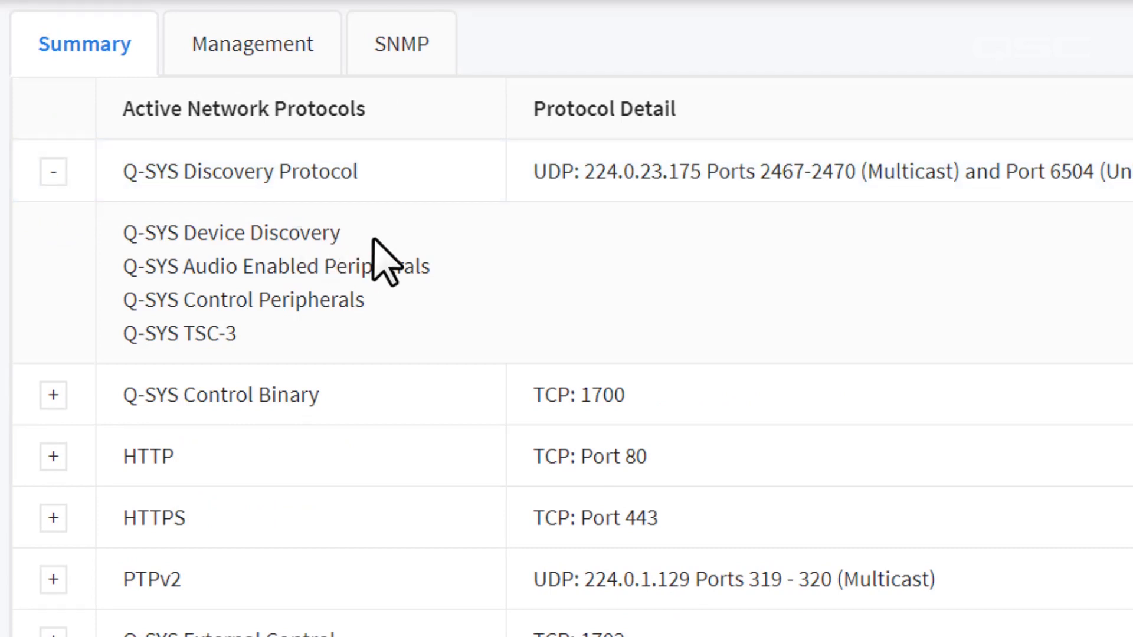
pyautogui.moveTo(430, 329)
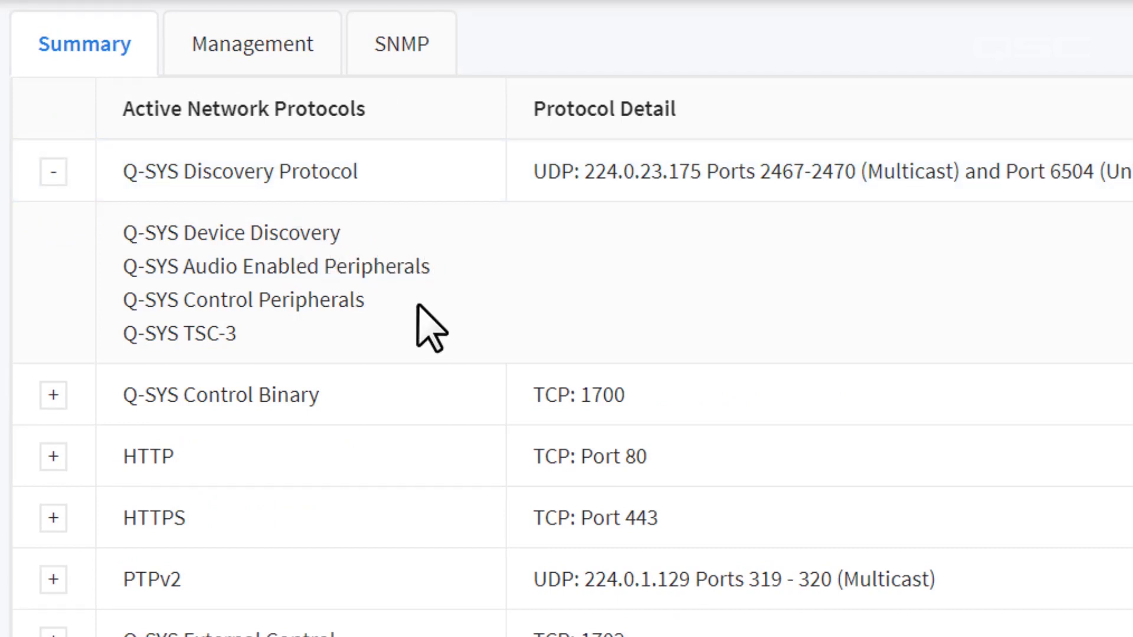
pyautogui.moveTo(382, 354)
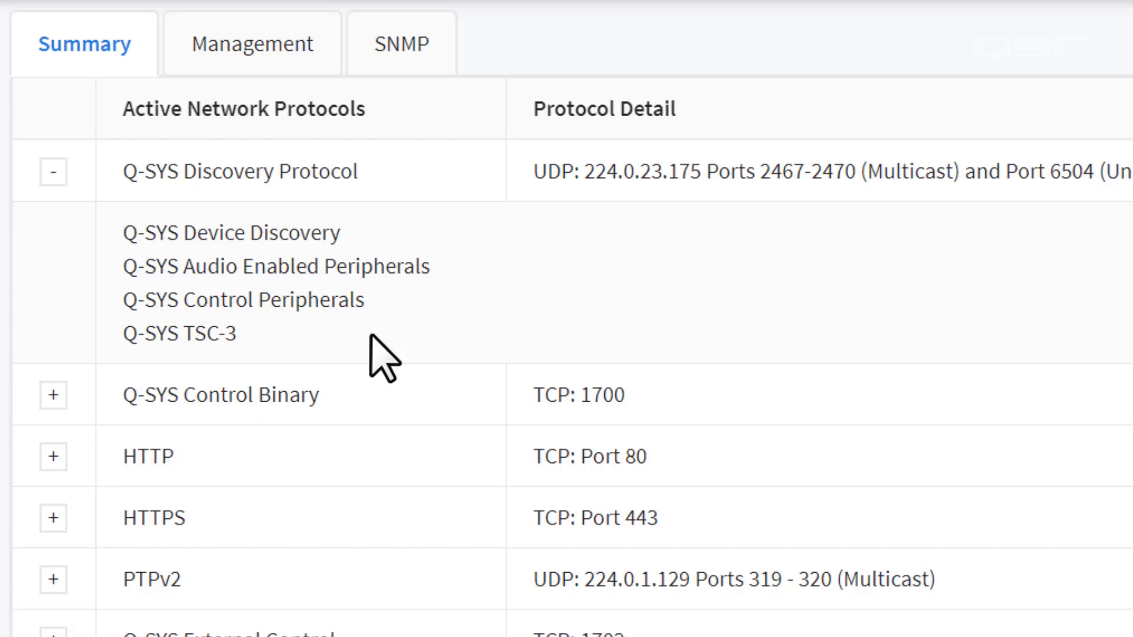
pyautogui.click(54, 396)
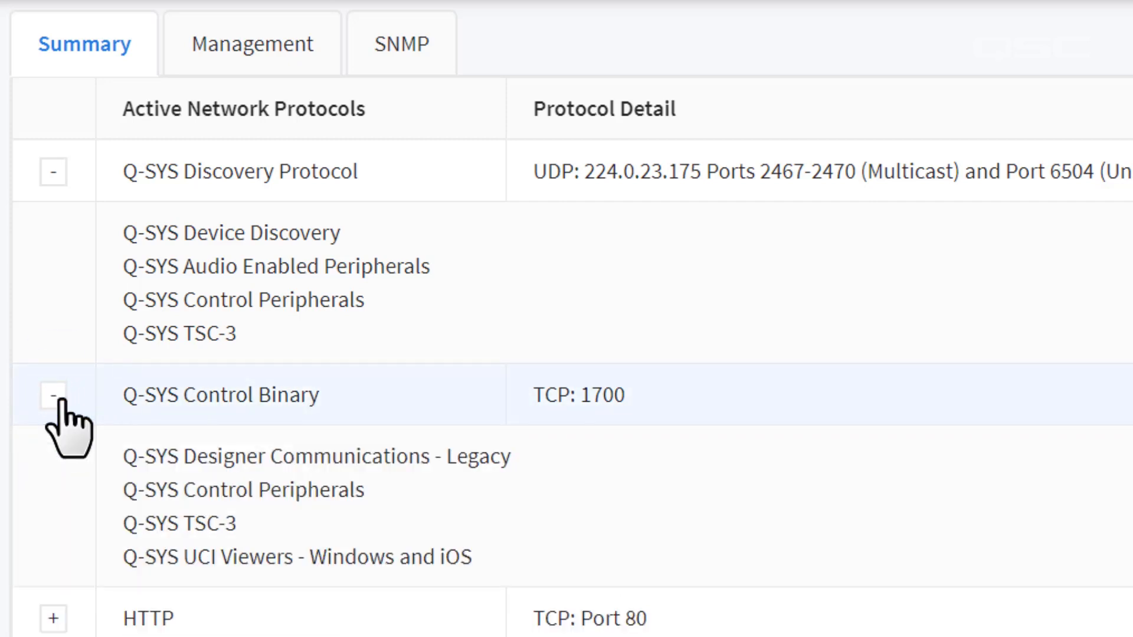
pyautogui.moveTo(538, 528)
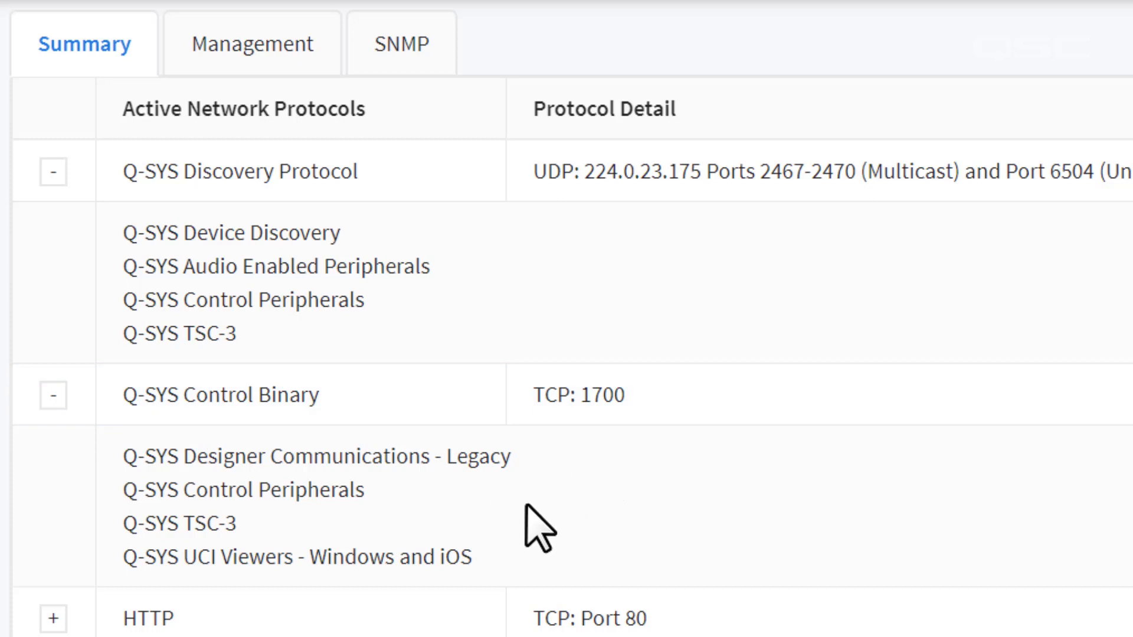
pyautogui.moveTo(545, 574)
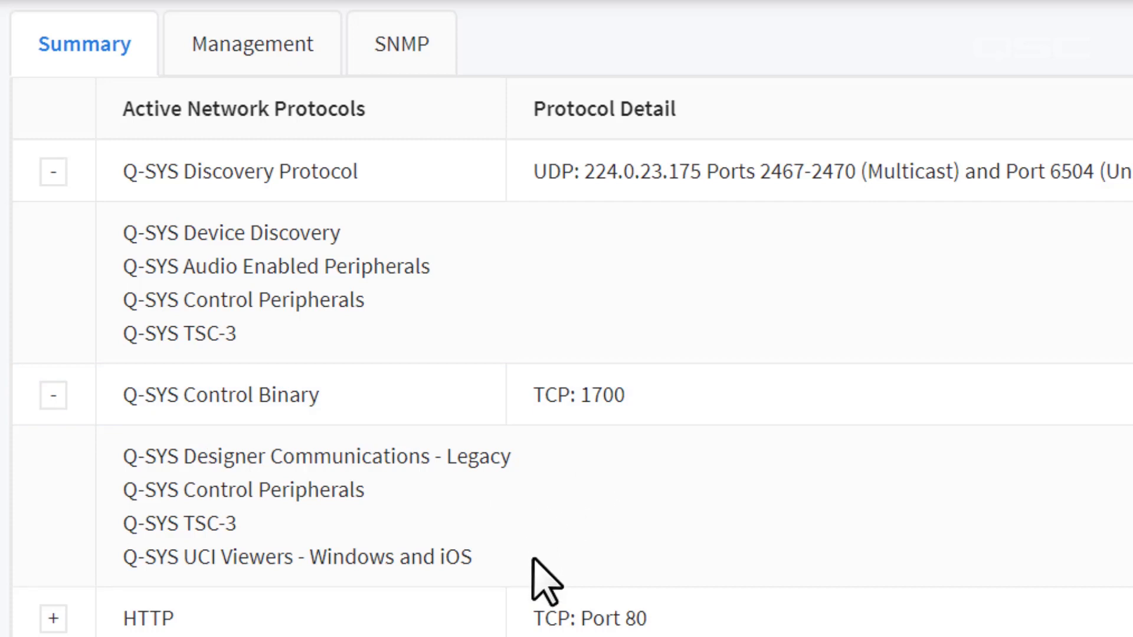
pyautogui.hscroll(3)
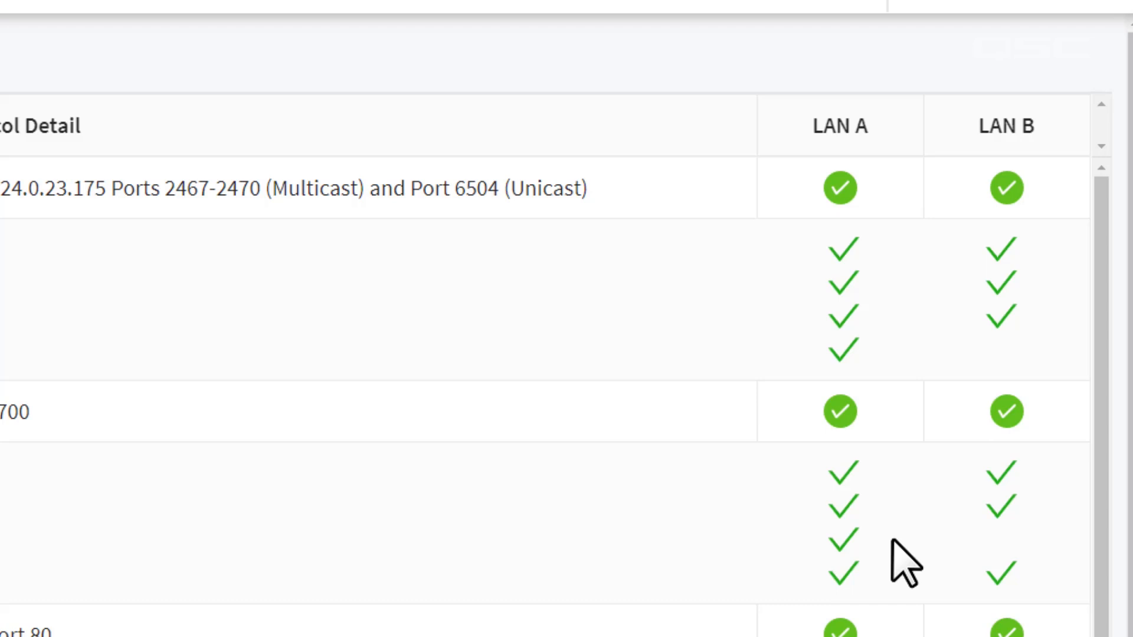
pyautogui.moveTo(904, 578)
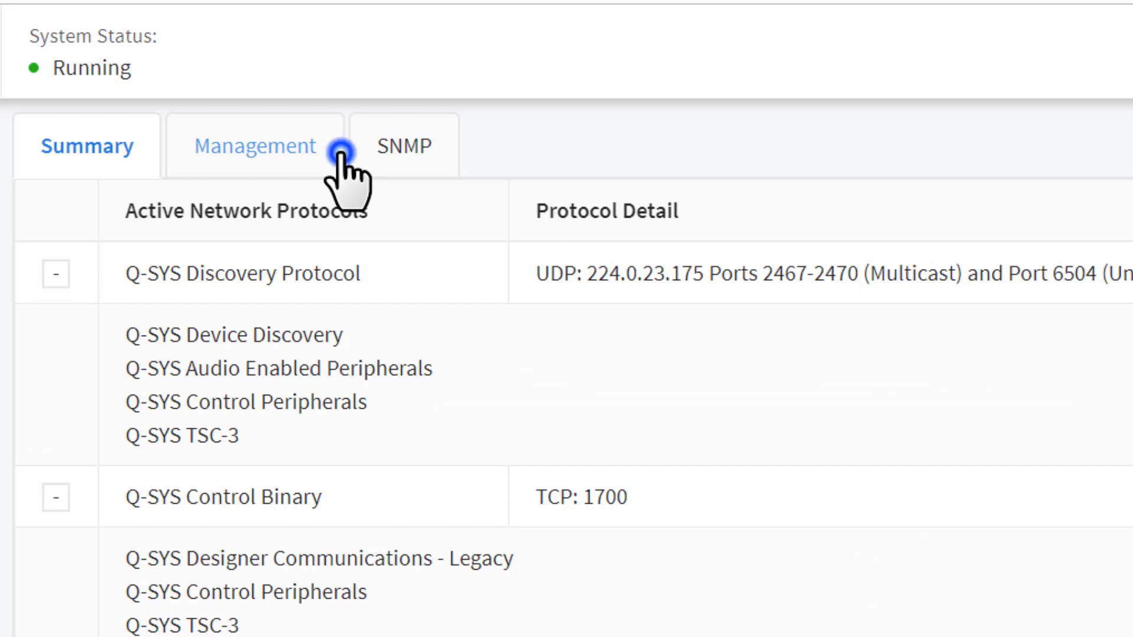
# - Edit the Management network services list and uncheck Q-SYS Cameras for LAN B
pyautogui.click(255, 145)
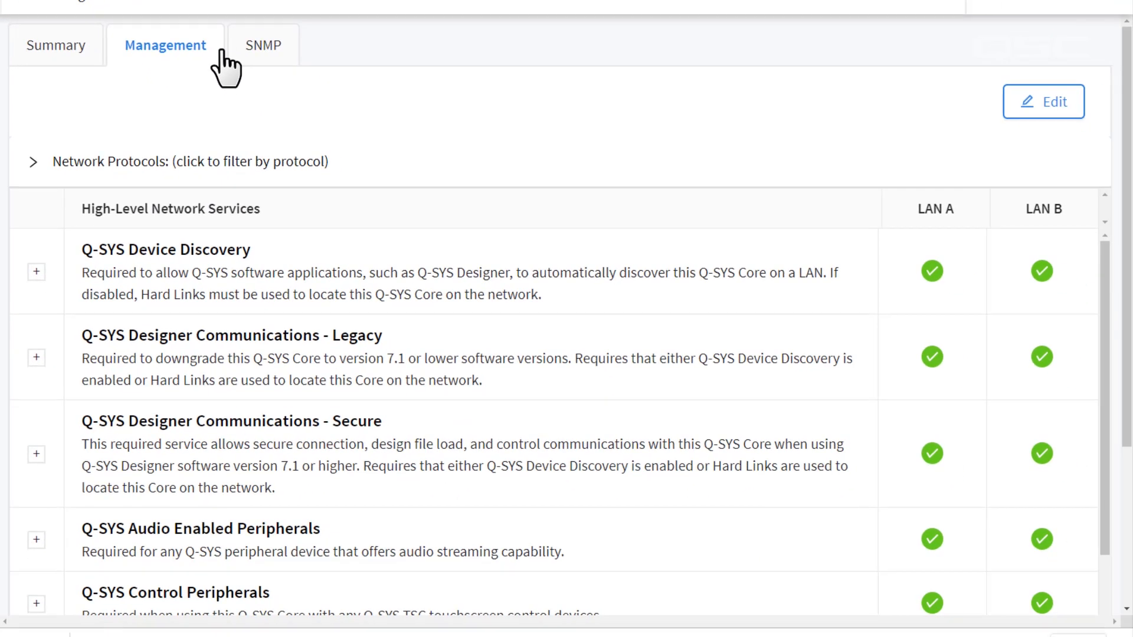
pyautogui.moveTo(661, 395)
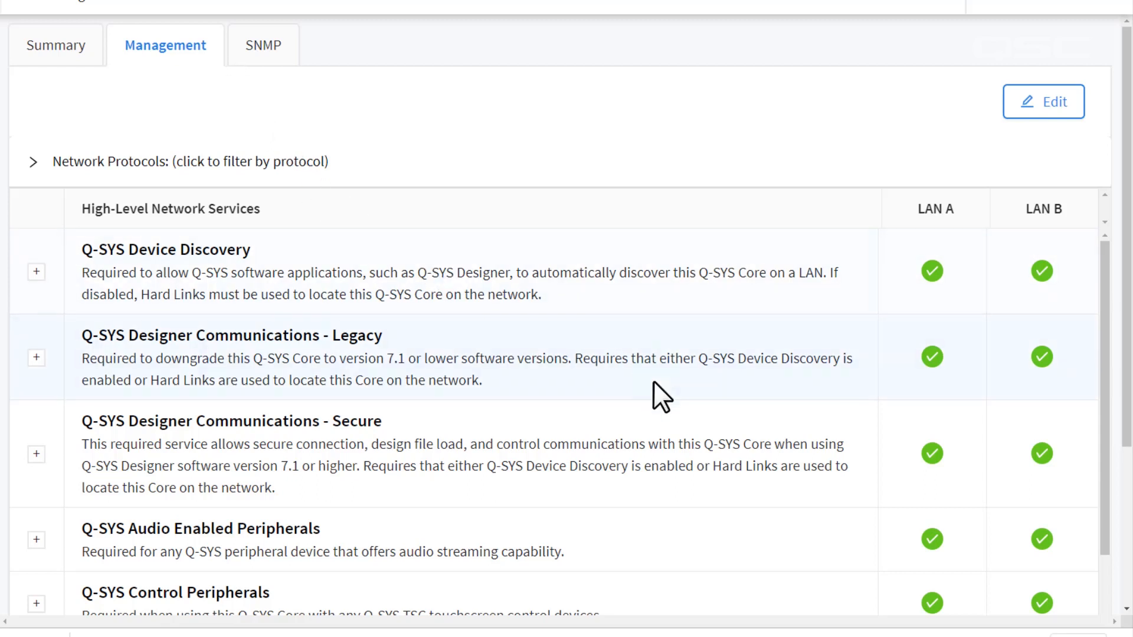
pyautogui.scroll(-3)
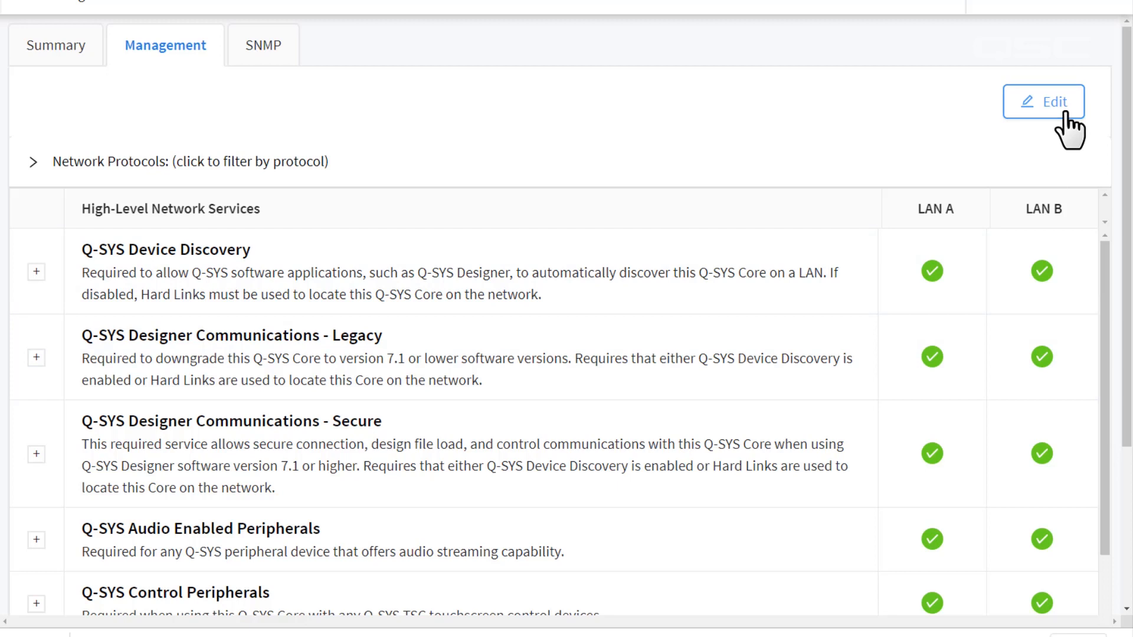
pyautogui.click(1043, 101)
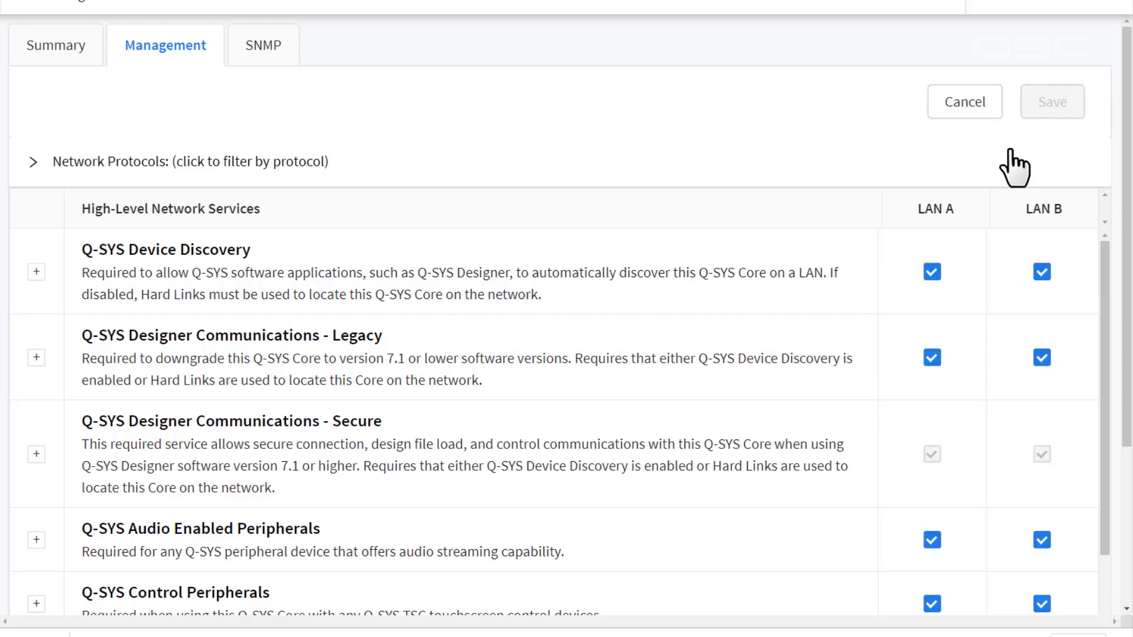
pyautogui.scroll(-3)
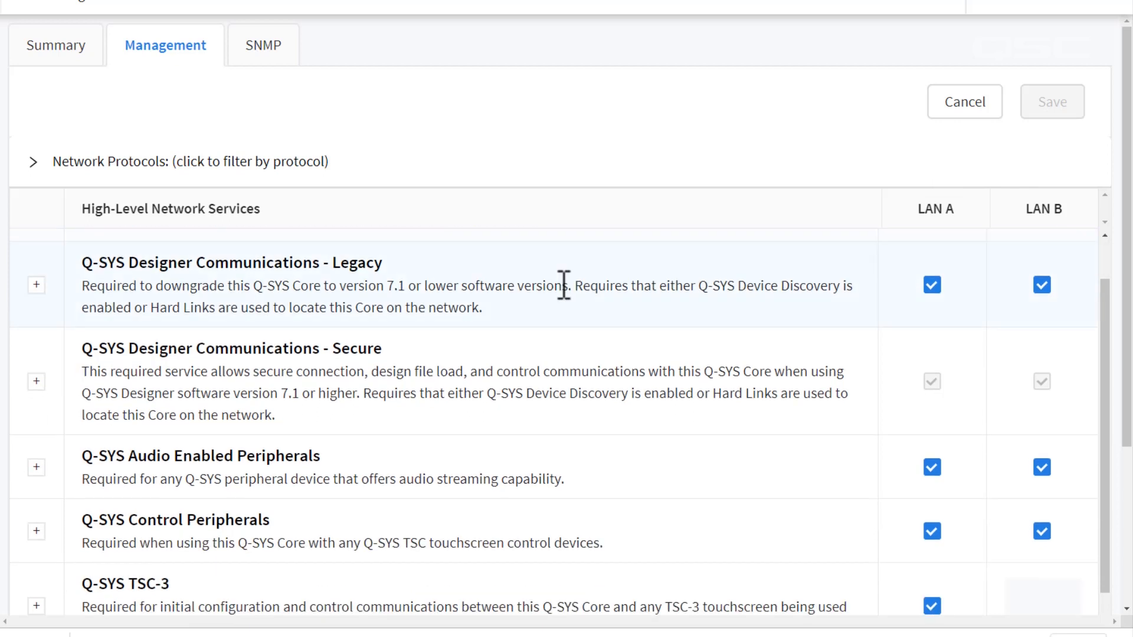
pyautogui.scroll(-3)
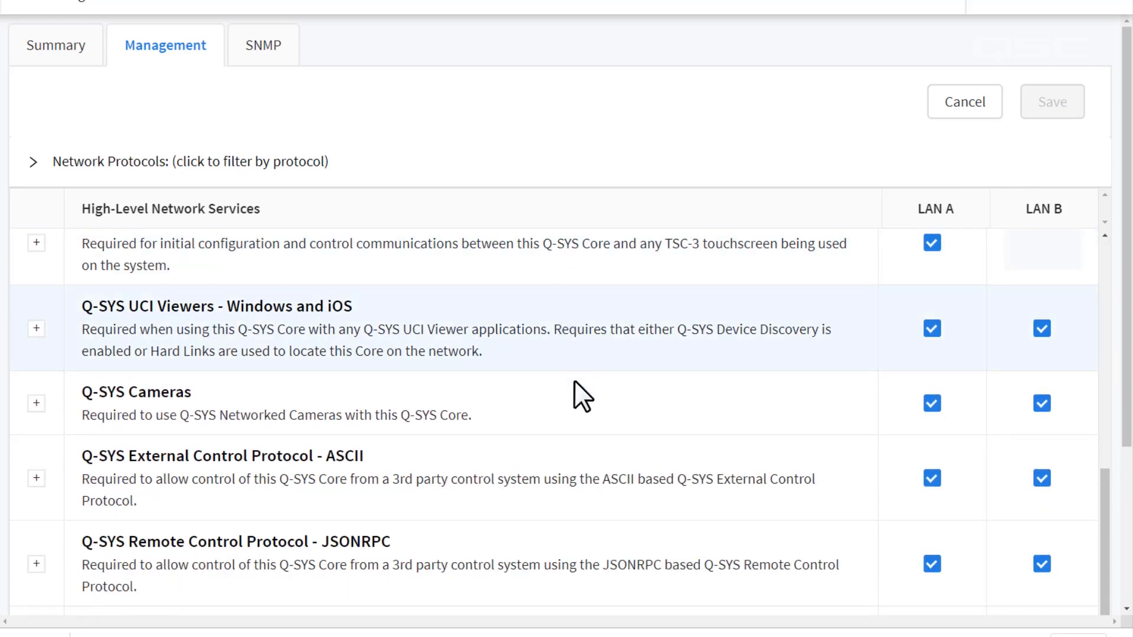
pyautogui.moveTo(585, 416)
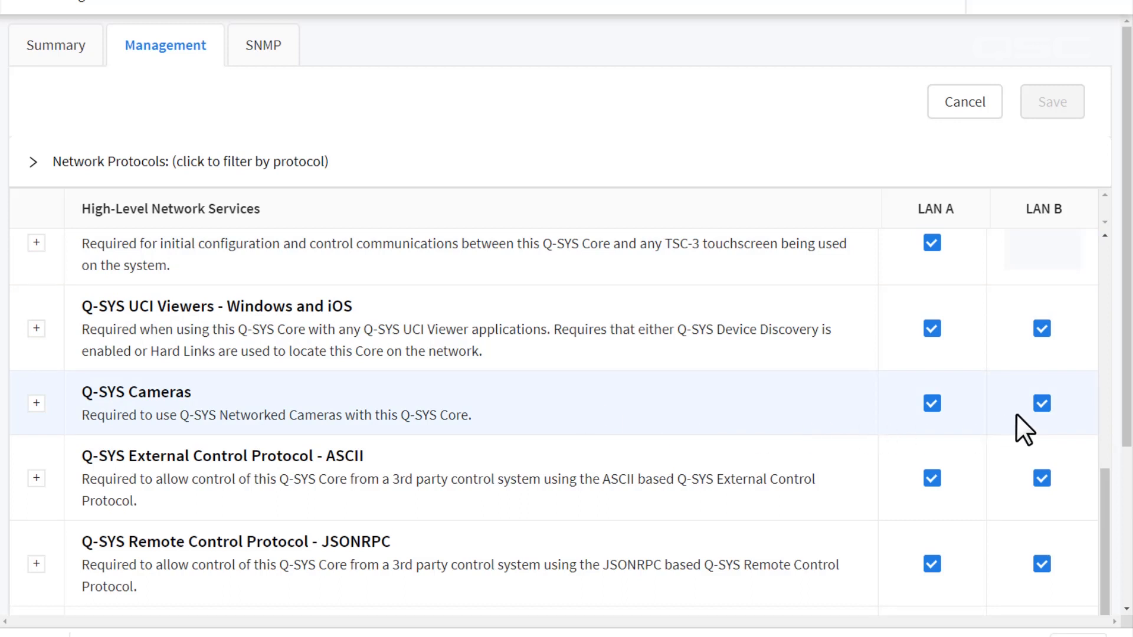
pyautogui.click(1040, 403)
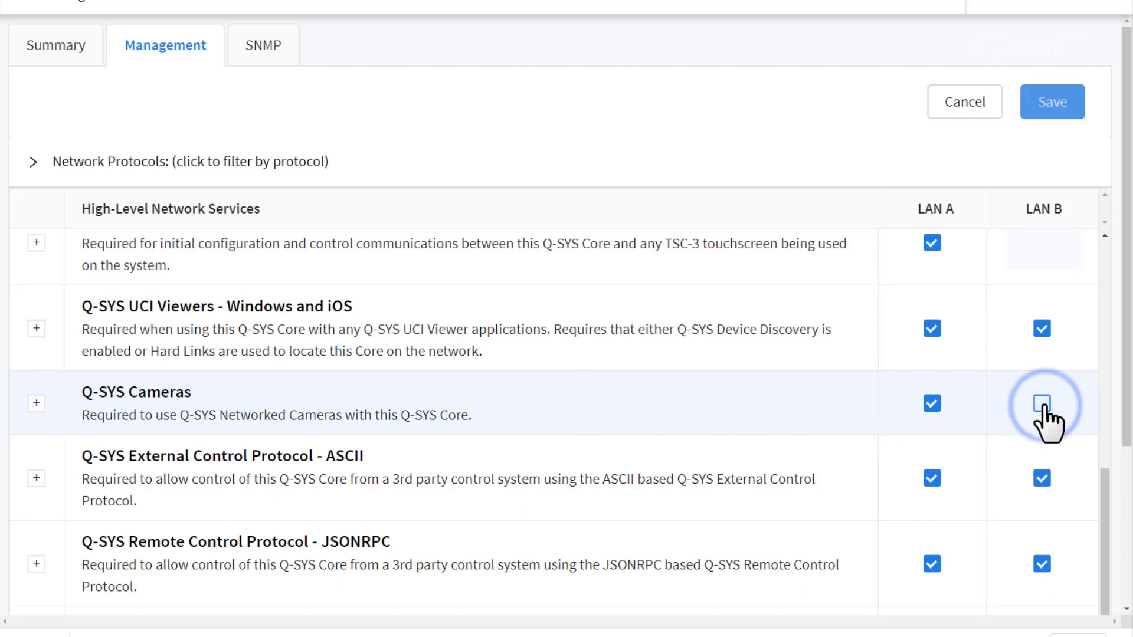
# - Save the change, confirm WSD lists Q-SYS Cameras only on LAN A, and re-expand Control Binary
pyautogui.click(1041, 403)
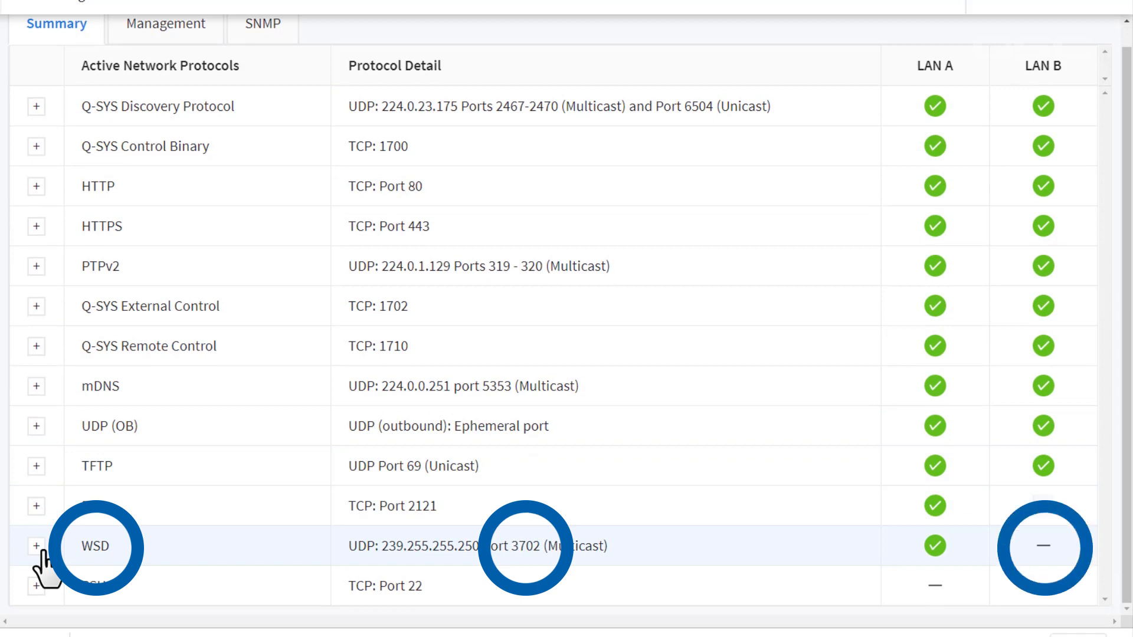
pyautogui.click(36, 546)
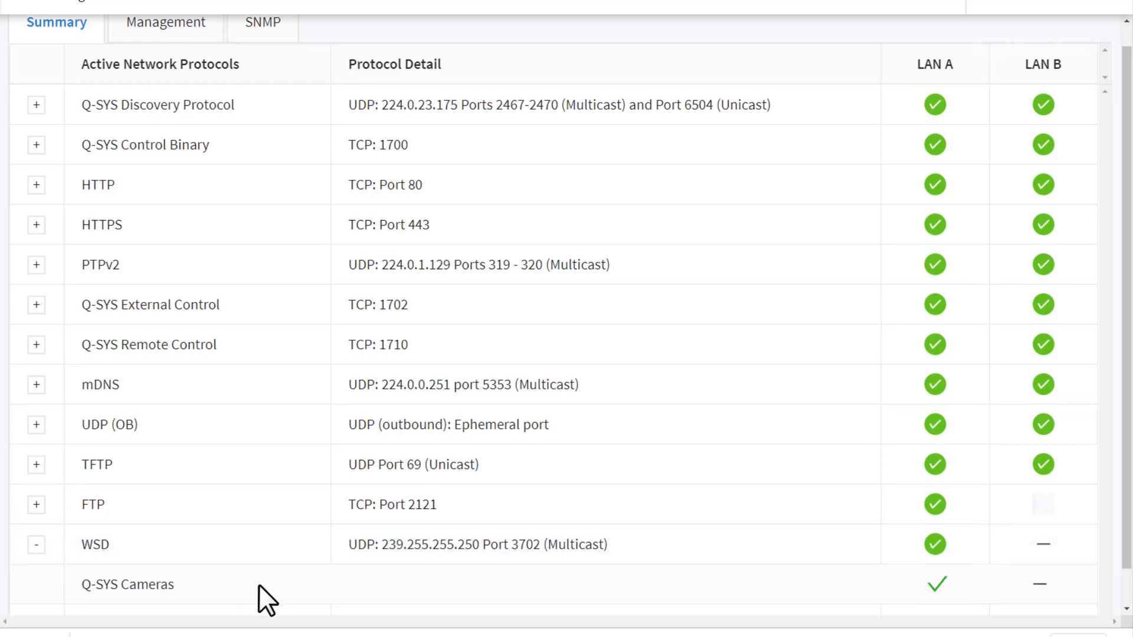
pyautogui.scroll(-3)
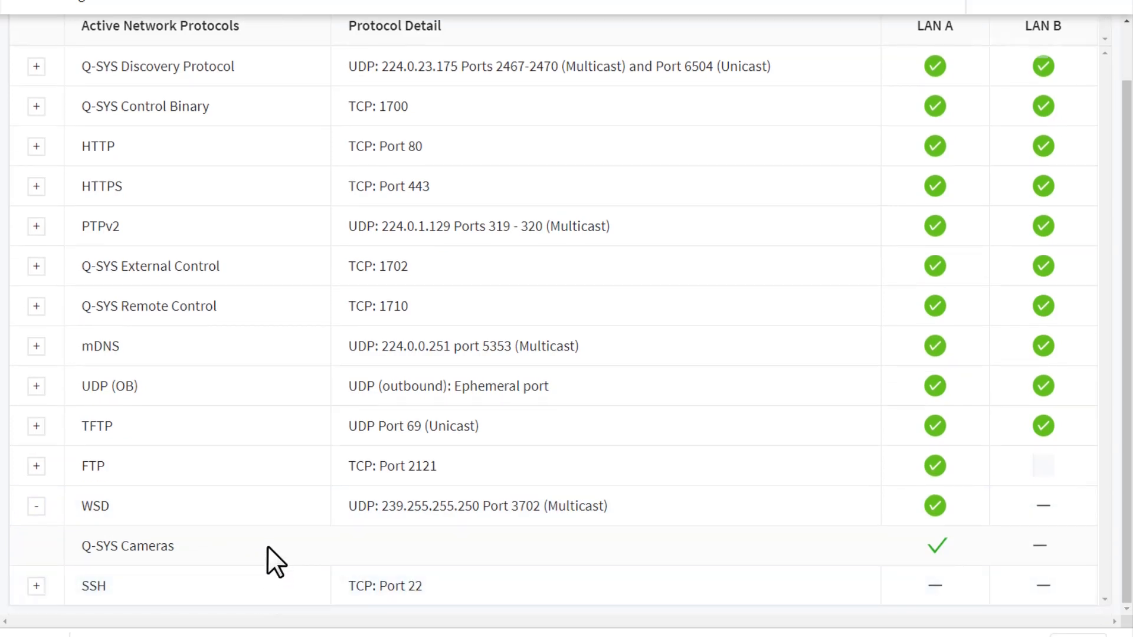
pyautogui.moveTo(961, 563)
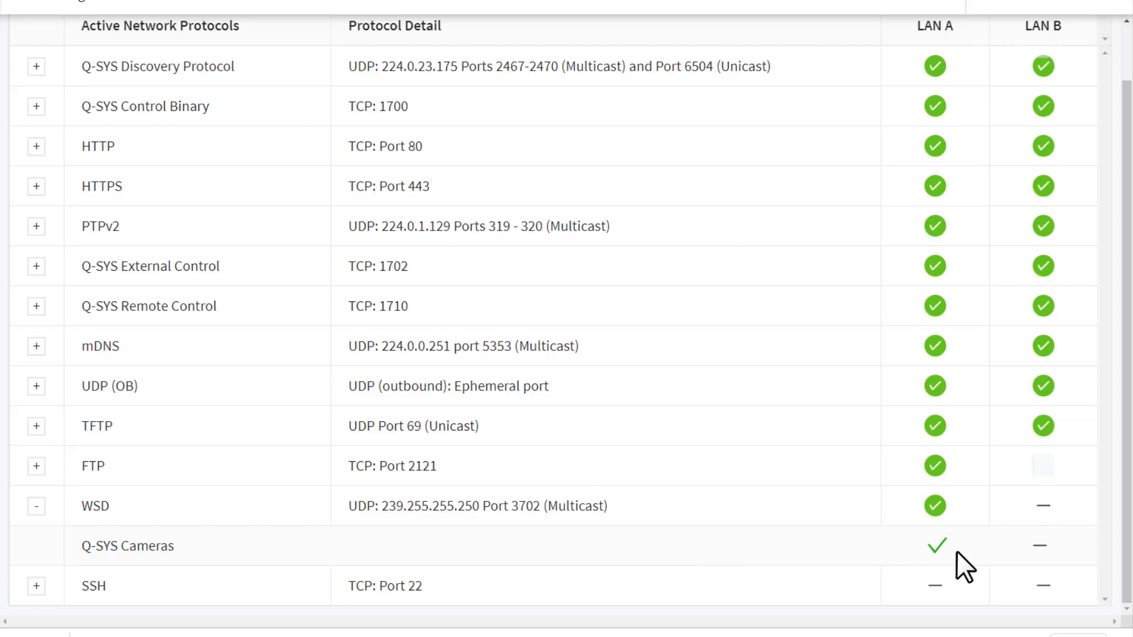
pyautogui.moveTo(1076, 564)
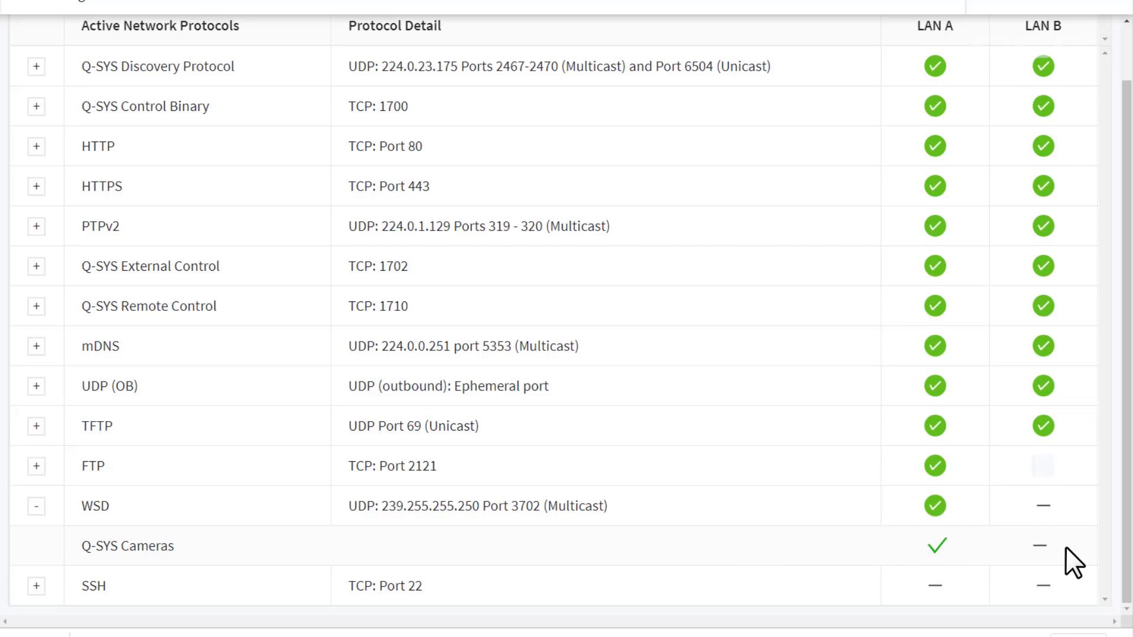
pyautogui.moveTo(1058, 554)
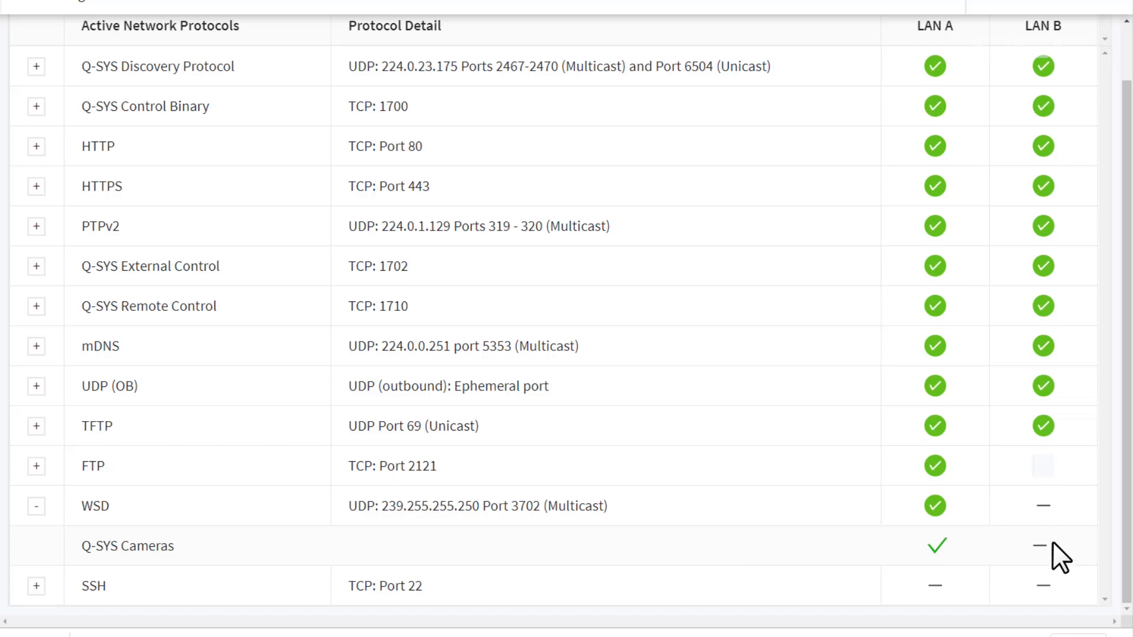
pyautogui.click(35, 106)
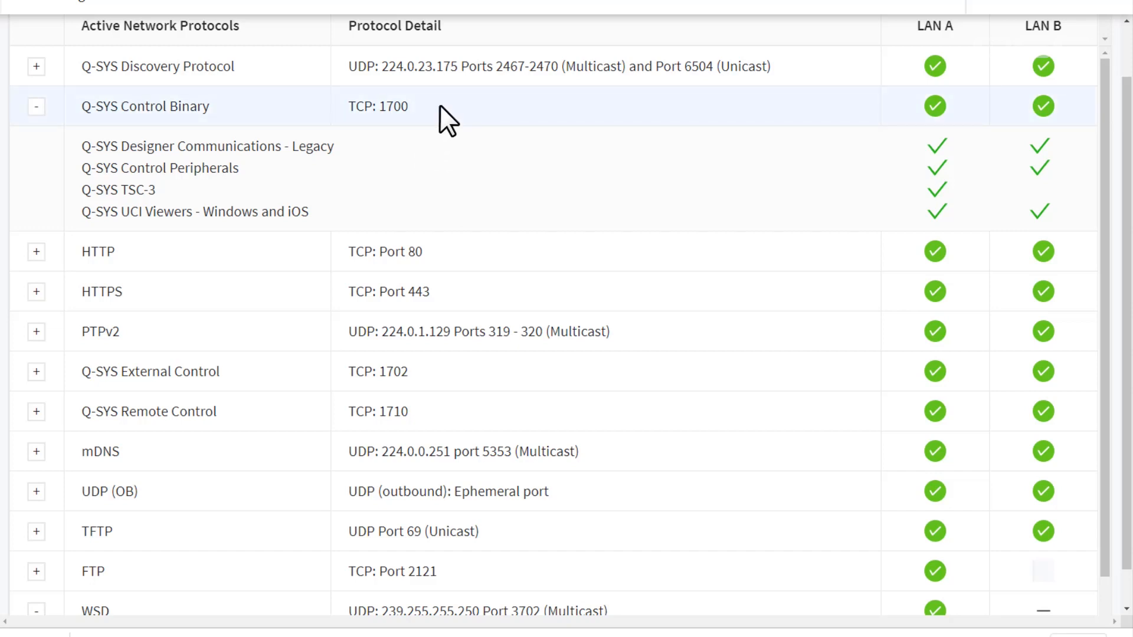
pyautogui.moveTo(473, 184)
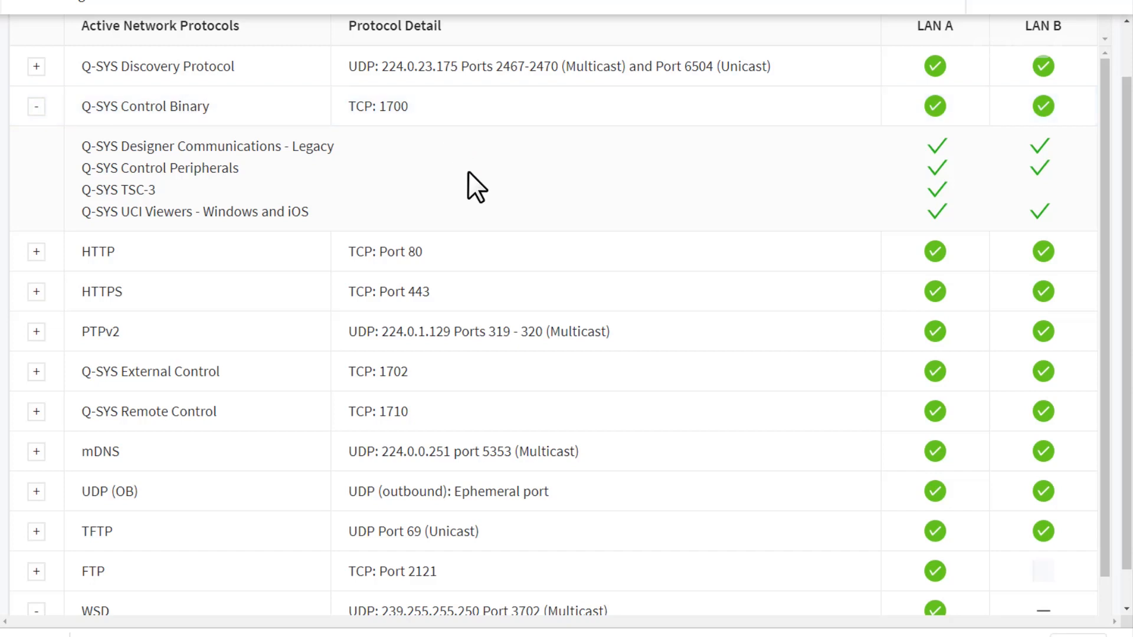